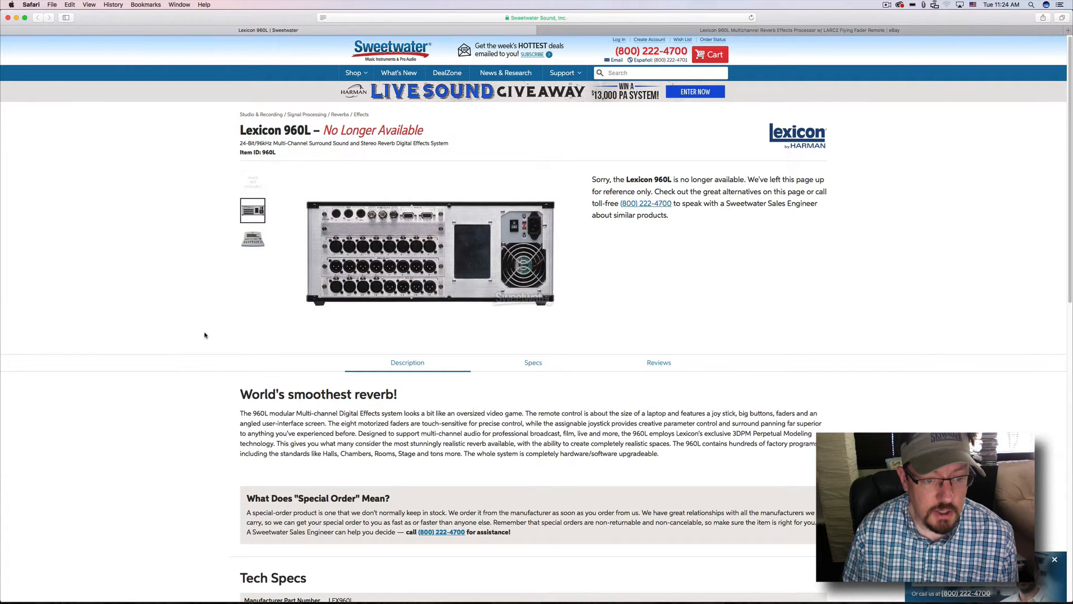
# Scroll through the used Lexicon 960L with LARC2 listing at $8,500 plus $99 shipping
pyautogui.scroll(-3)
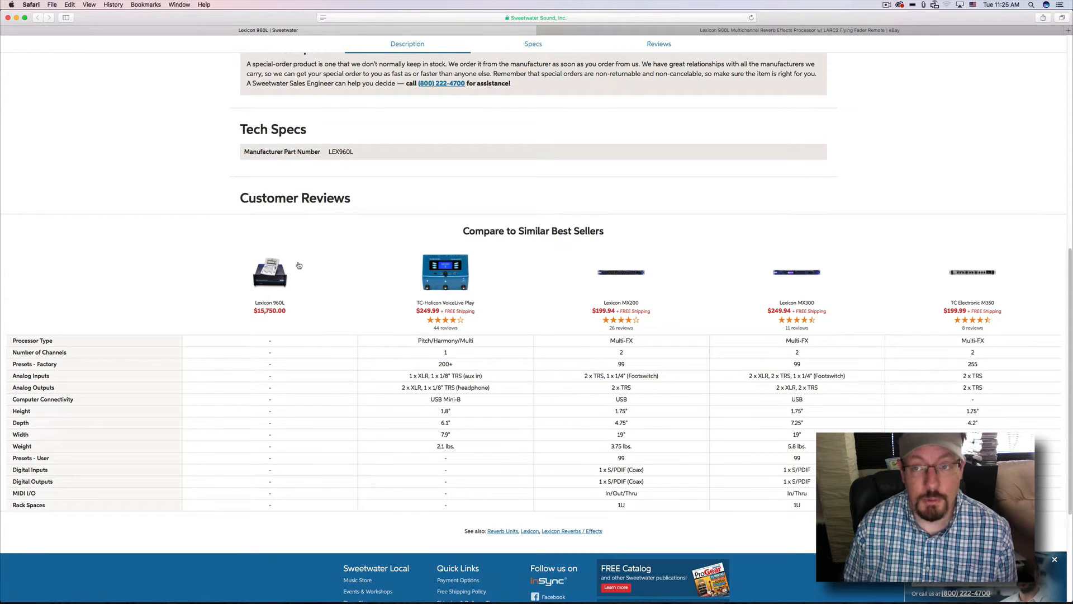
pyautogui.scroll(3)
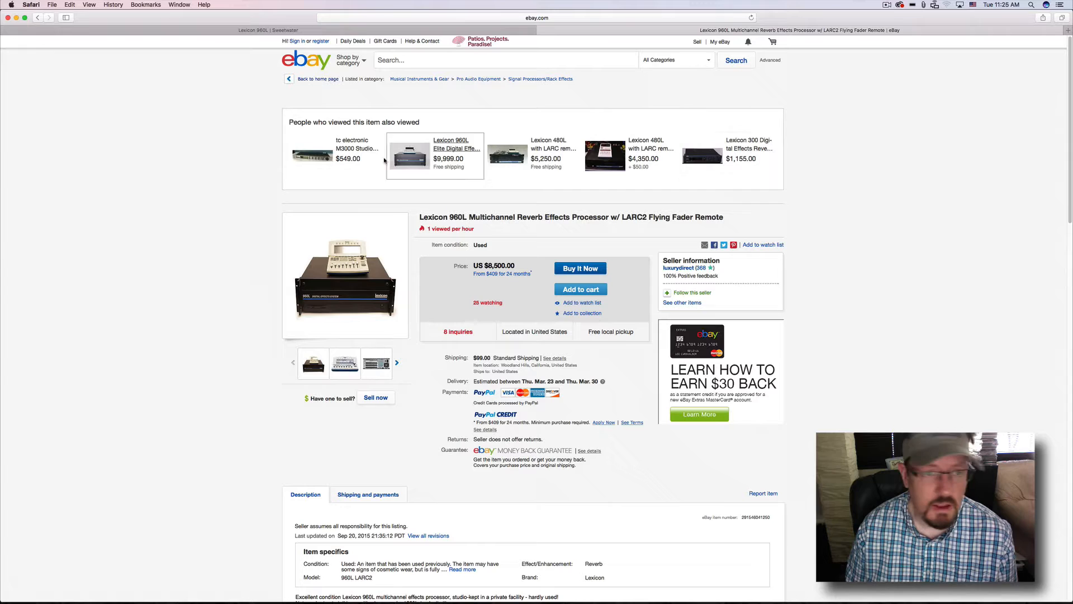
pyautogui.moveTo(344, 274)
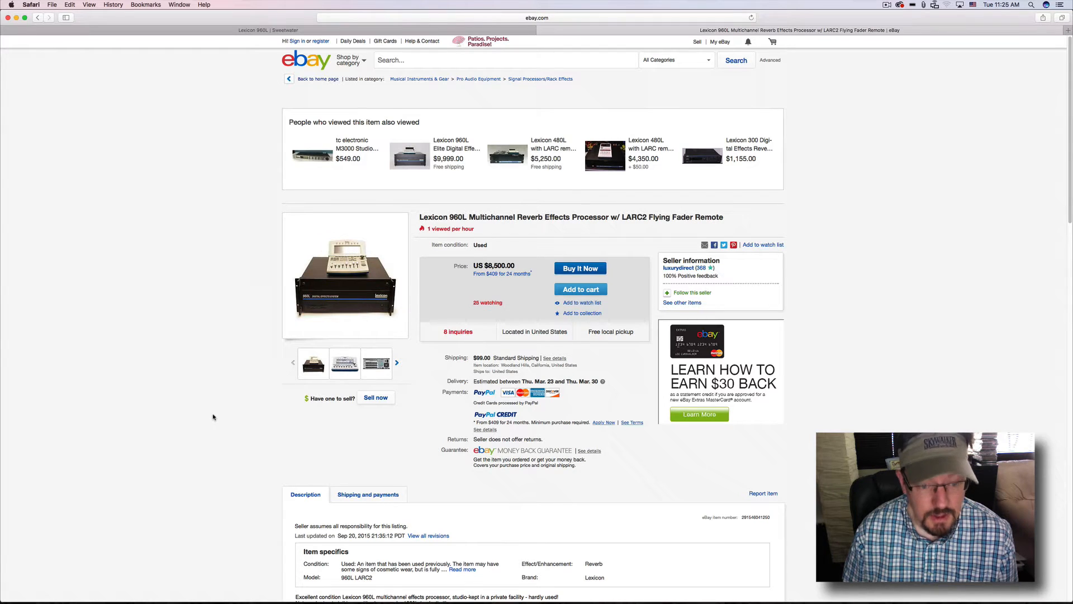
pyautogui.scroll(-3)
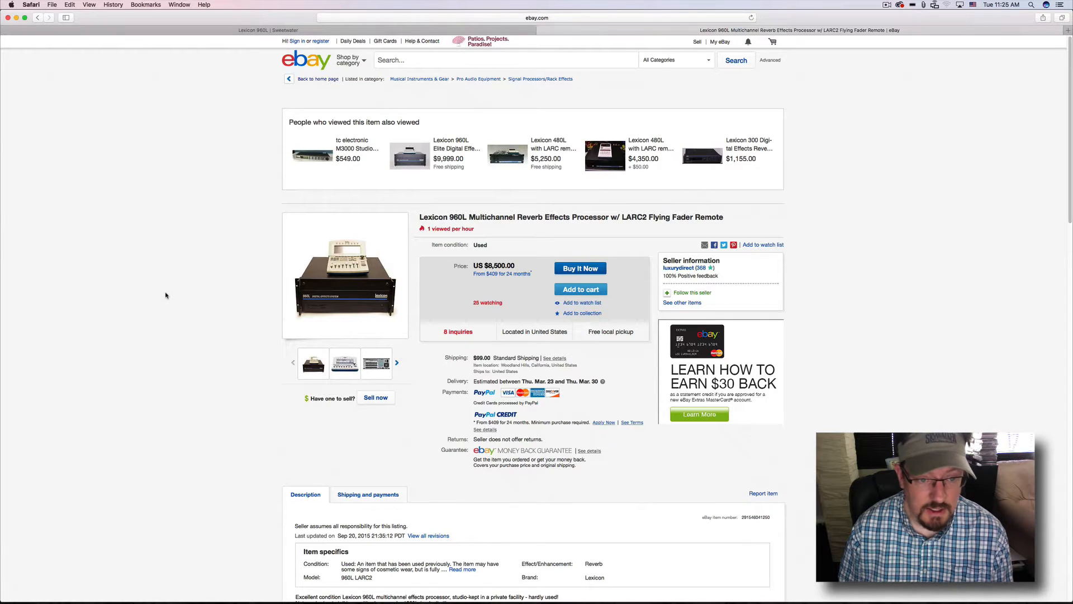
pyautogui.moveTo(341, 108)
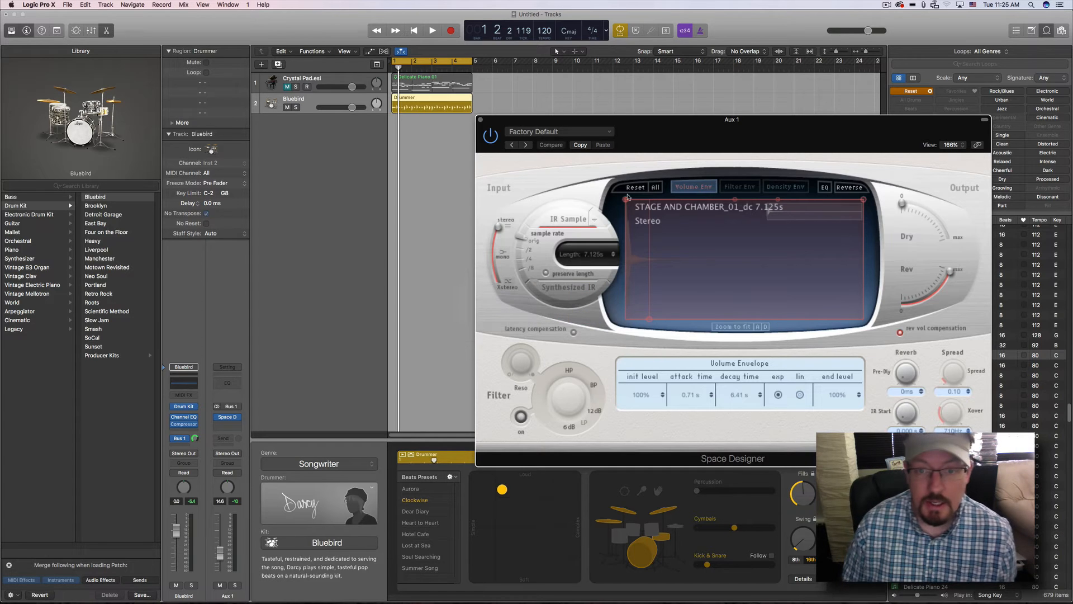
# Reposition Space Designer and choose Open IR Utility from the IR Sample menu
pyautogui.moveTo(730, 119); pyautogui.dragTo(775, 97)
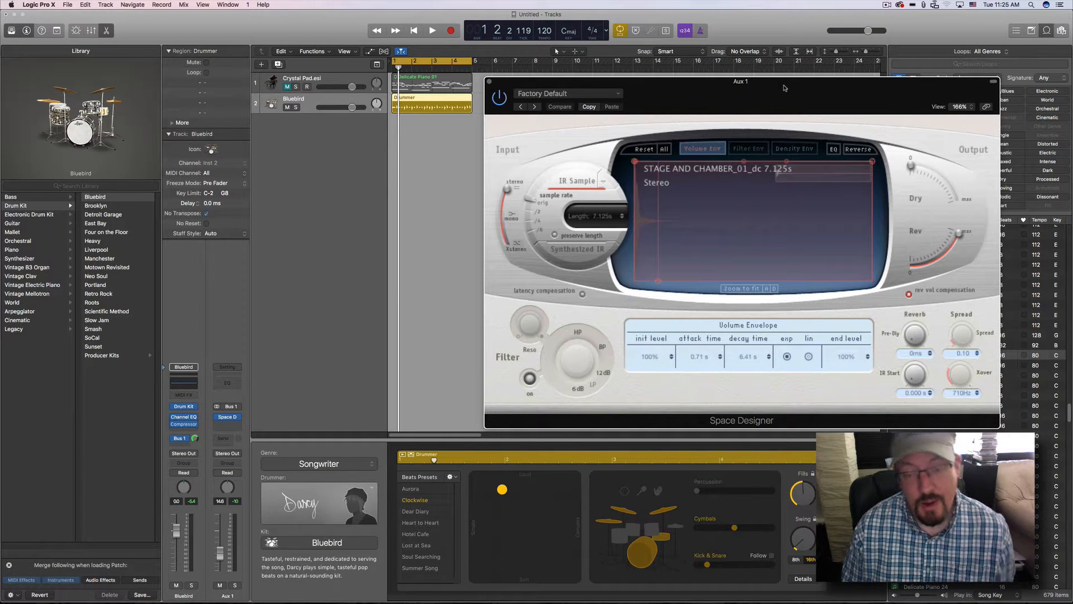
pyautogui.moveTo(649, 114)
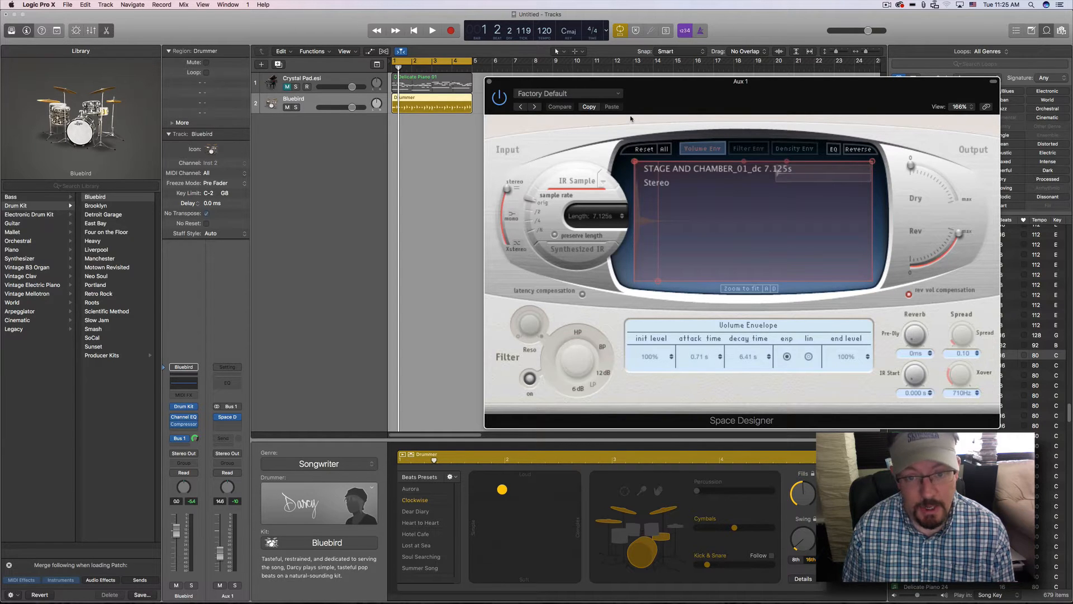
pyautogui.moveTo(630, 119)
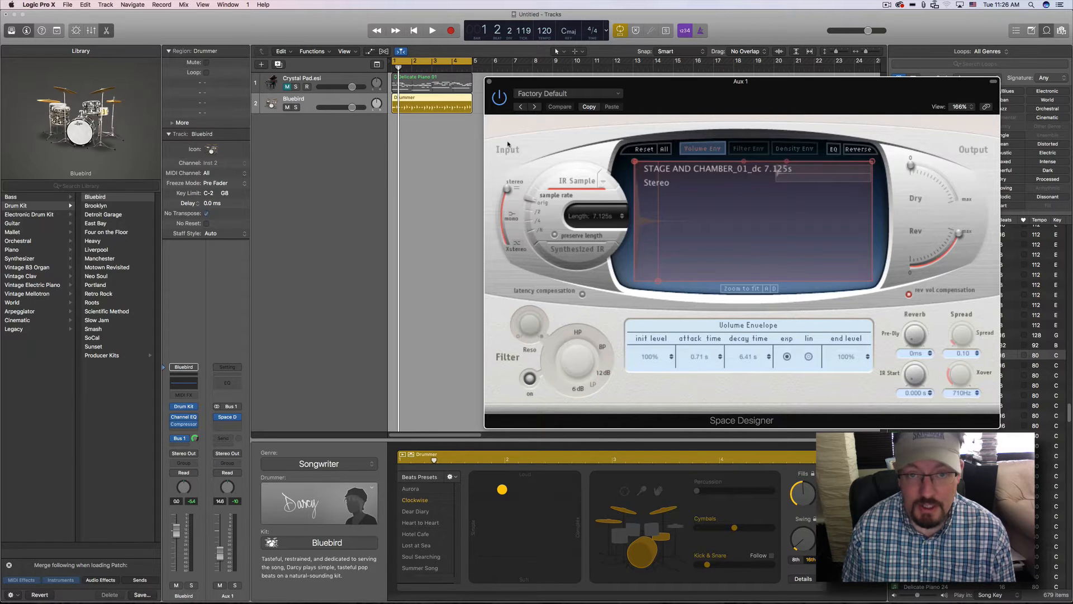
pyautogui.moveTo(510, 143)
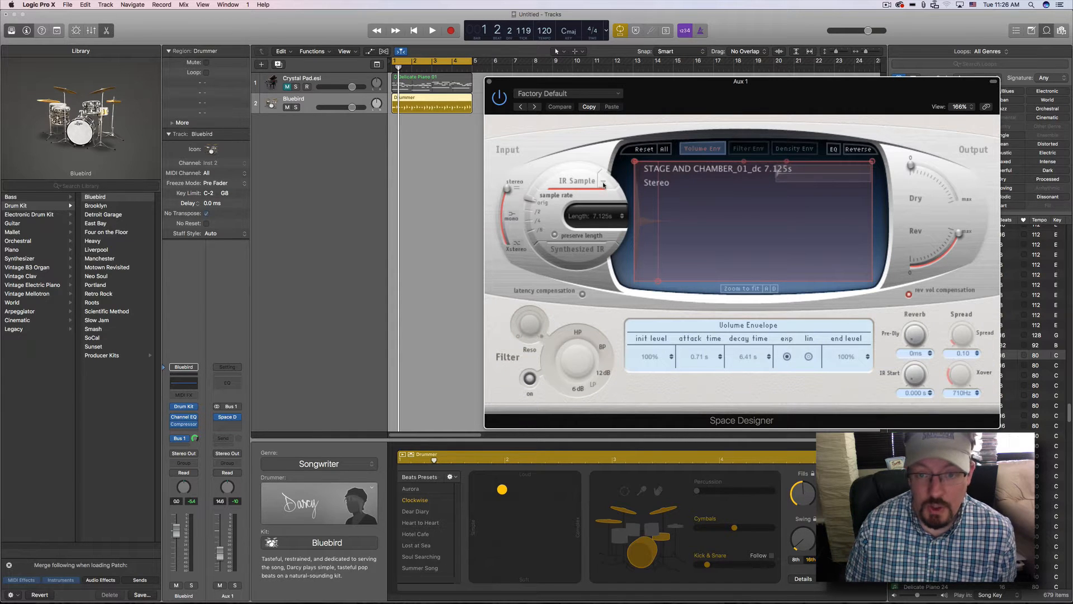
pyautogui.click(601, 180)
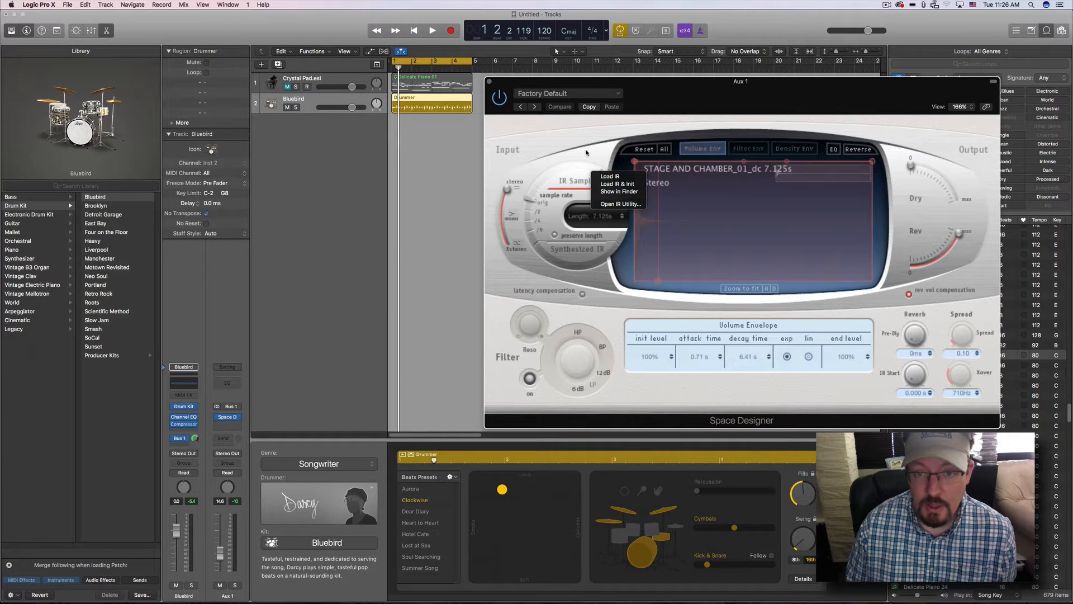
pyautogui.click(579, 180)
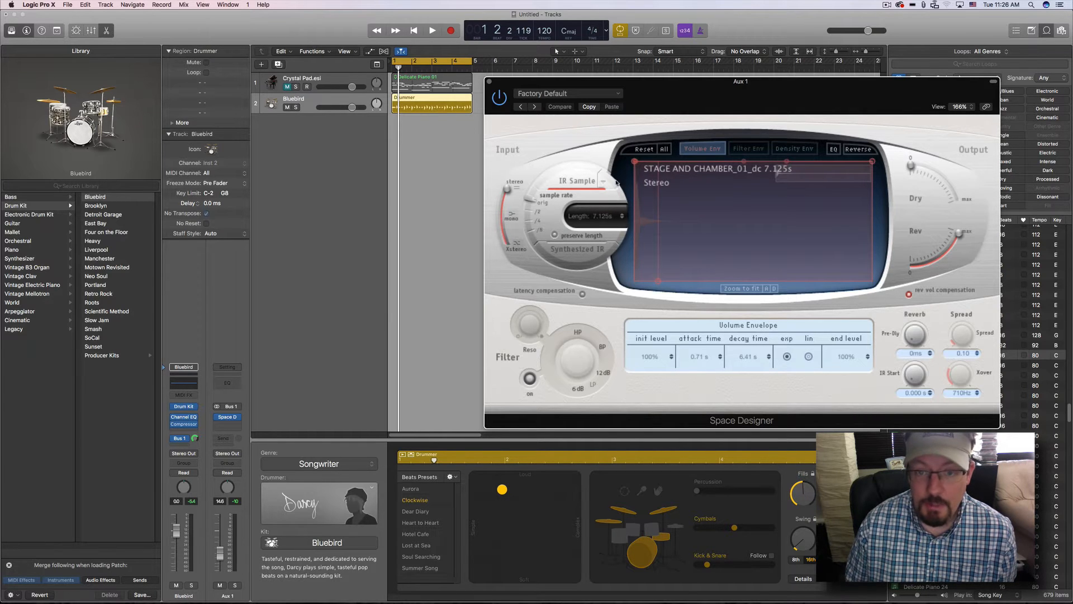
pyautogui.click(602, 180)
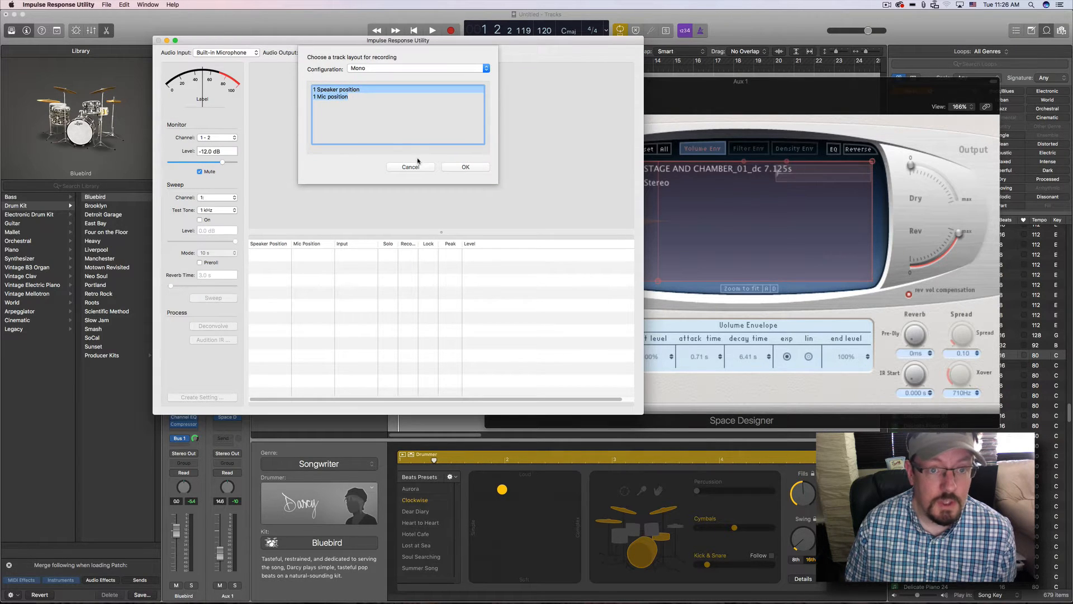
# Cancel the track layout dialog and leave Impulse Response Utility
pyautogui.click(464, 167)
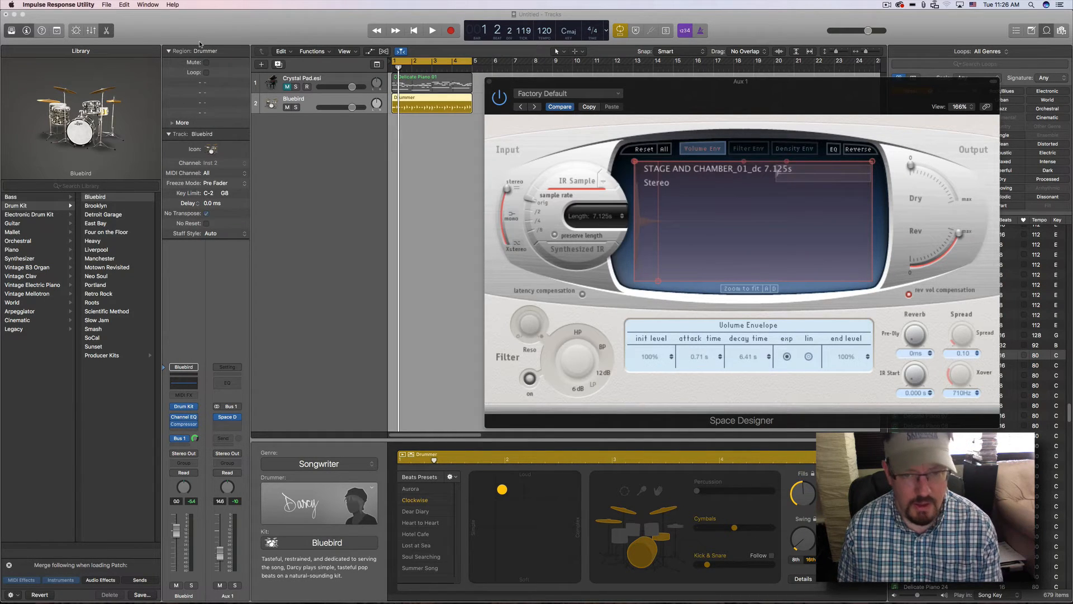
pyautogui.press('cmd+tab')
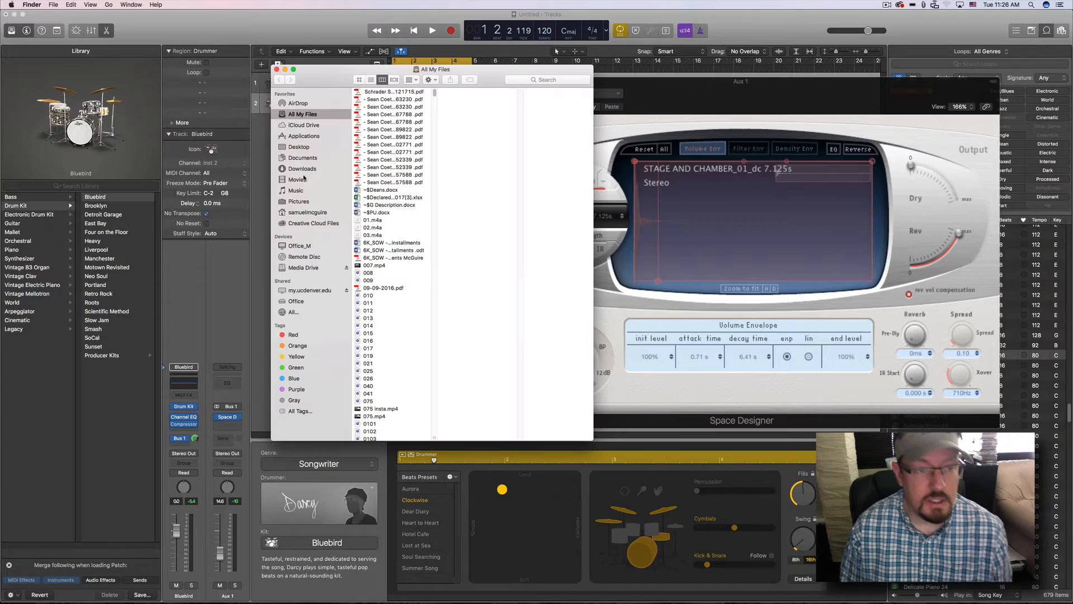
# Browse Applications > Logic Pro X package > Contents > Applications to locate the utility, then close Finder
pyautogui.click(302, 136)
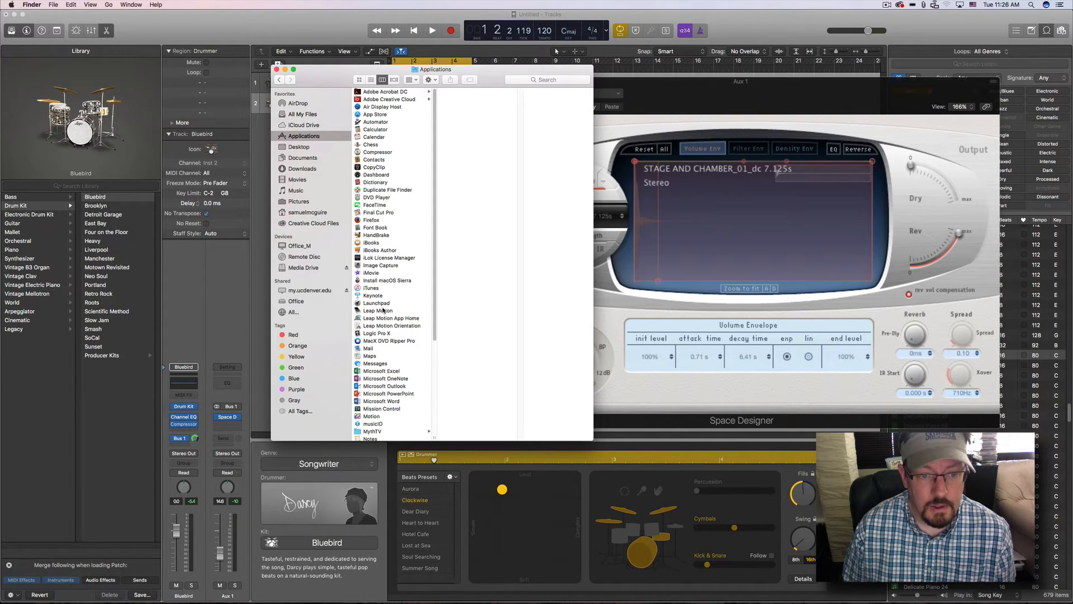
pyautogui.click(378, 333)
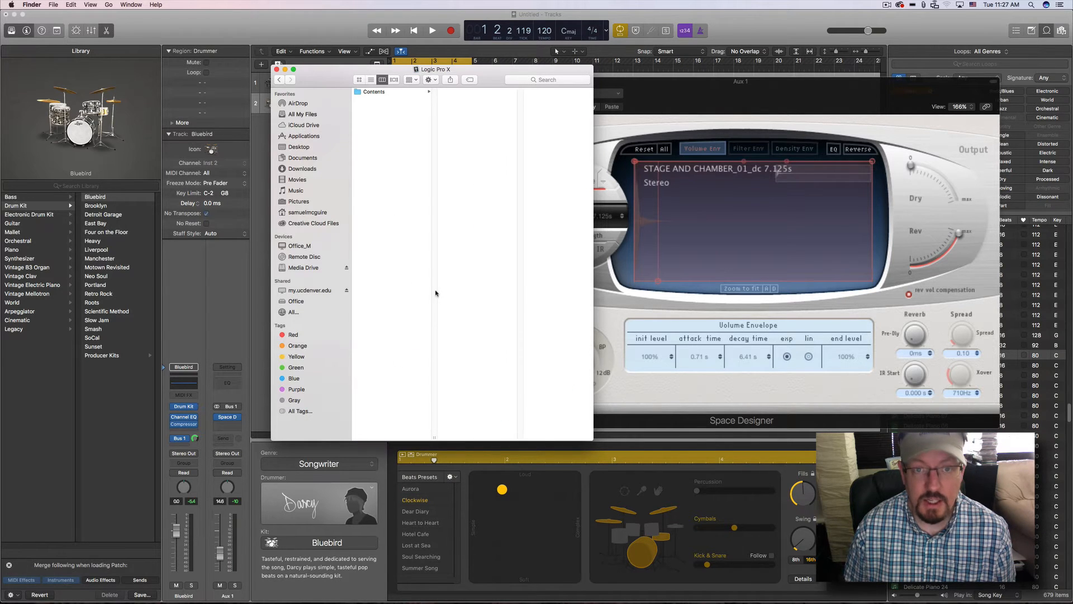
pyautogui.click(374, 92)
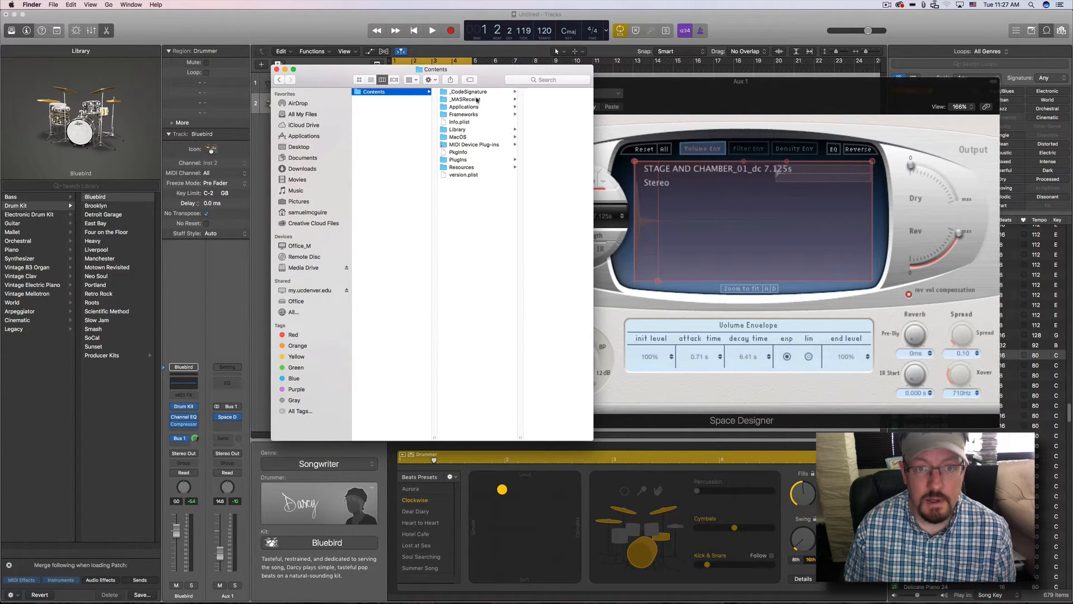
pyautogui.click(464, 106)
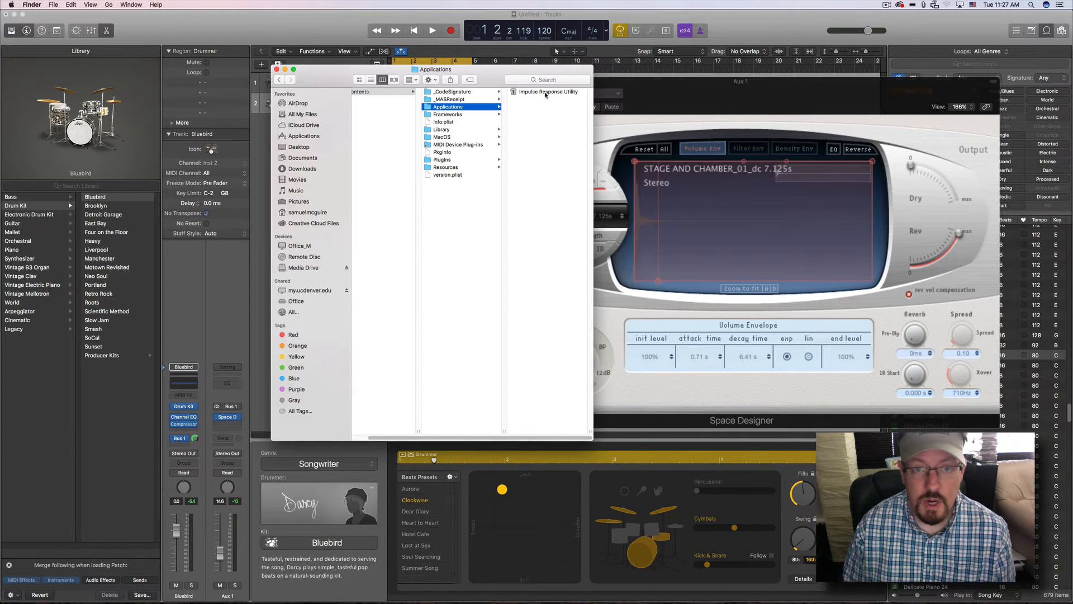
pyautogui.click(547, 91)
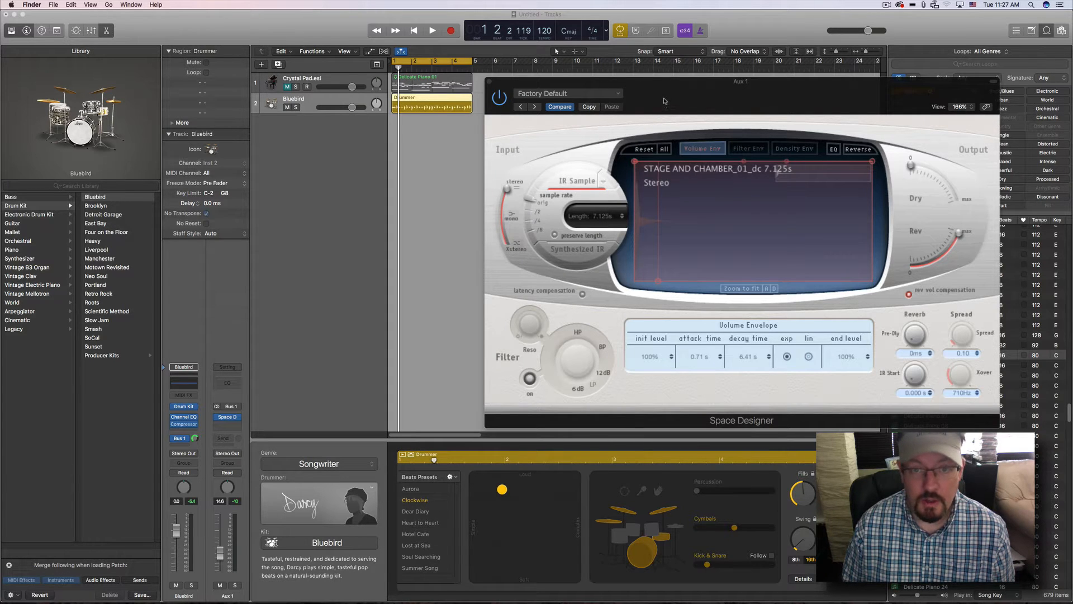
pyautogui.moveTo(717, 101)
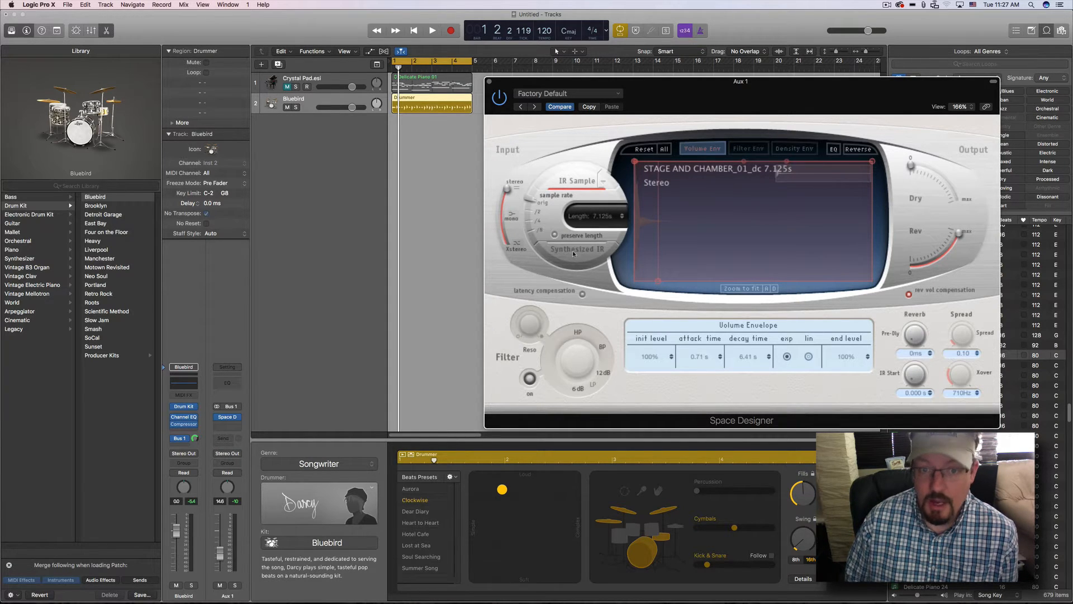
# Choose Load IR from Space Designer's IR Sample menu
pyautogui.click(575, 180)
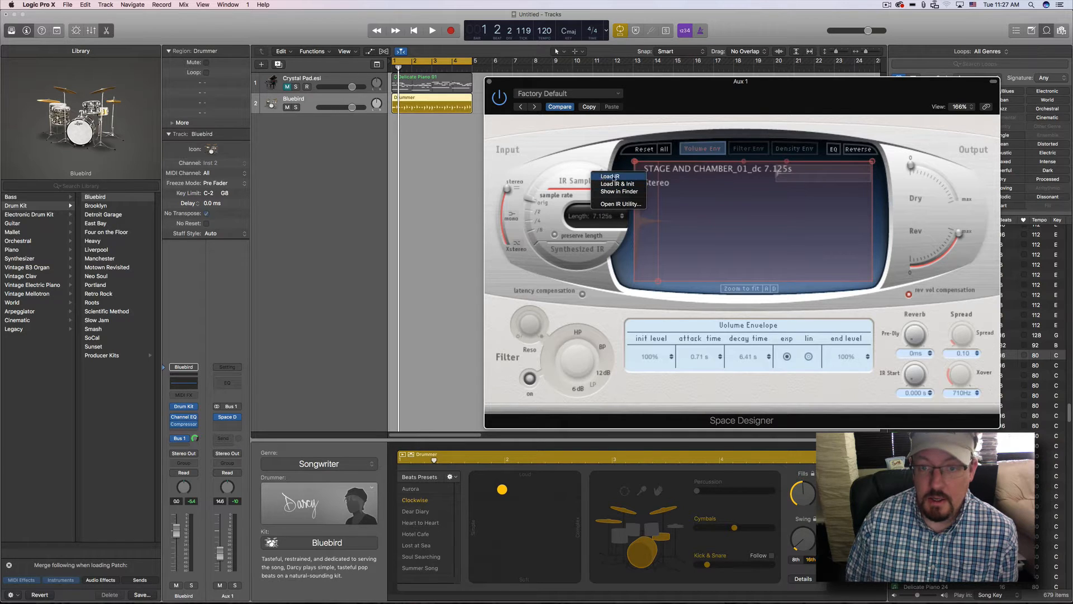
pyautogui.click(609, 176)
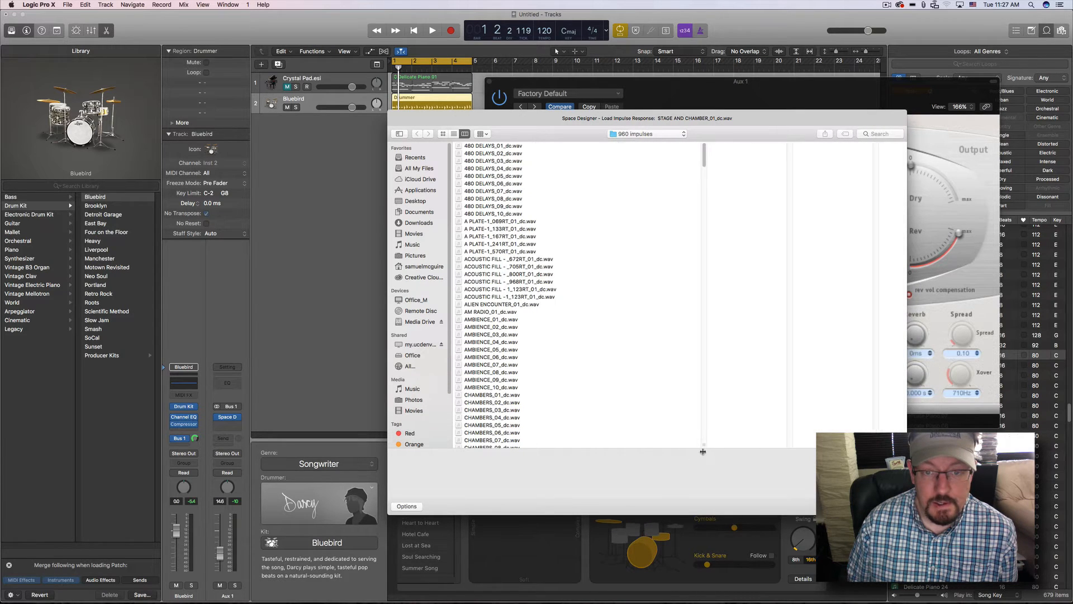
# Load the DRUM PLATE 658RT 0ER impulse from the Desktop's 960 impulses folder
pyautogui.click(415, 201)
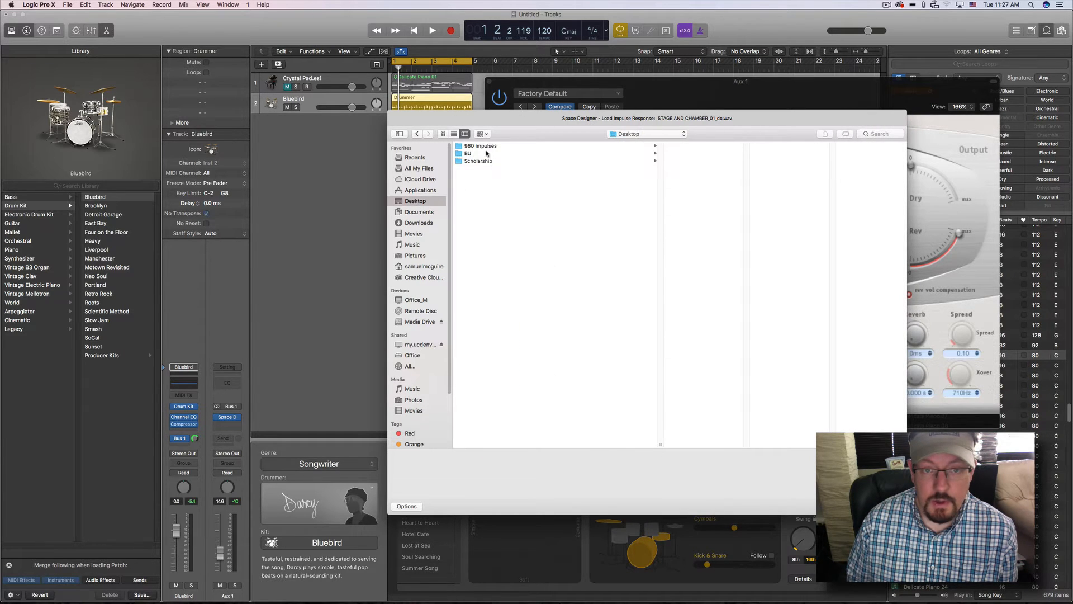
pyautogui.click(479, 145)
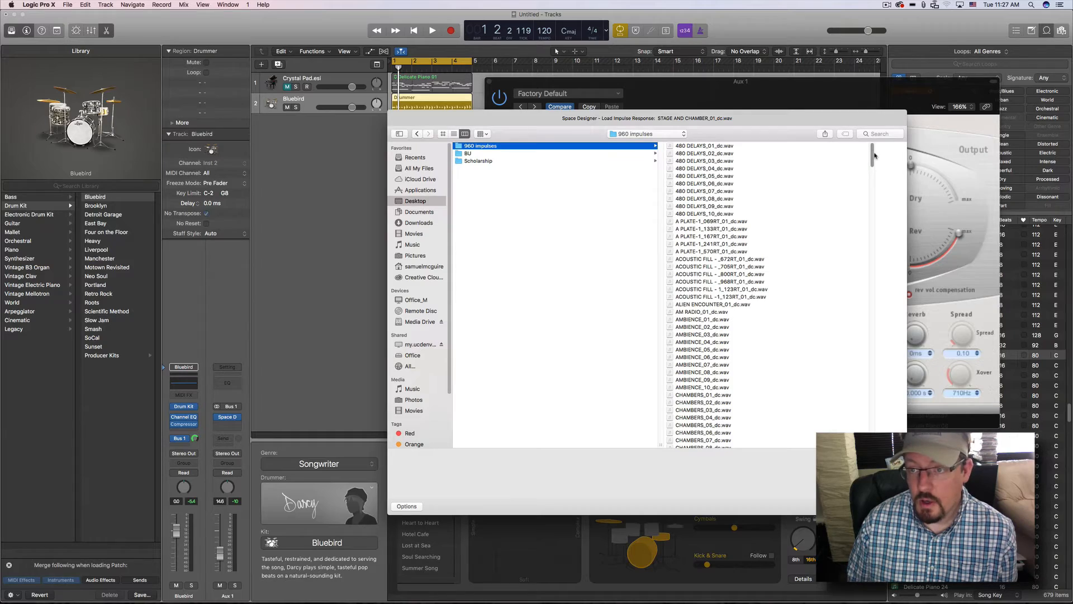
pyautogui.scroll(-3)
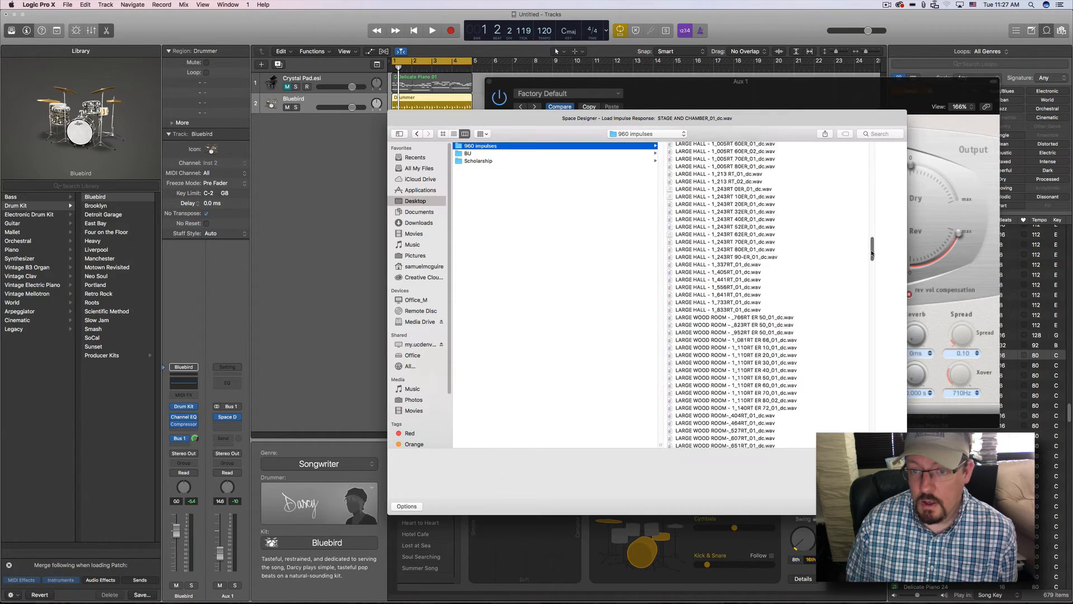
pyautogui.scroll(-3)
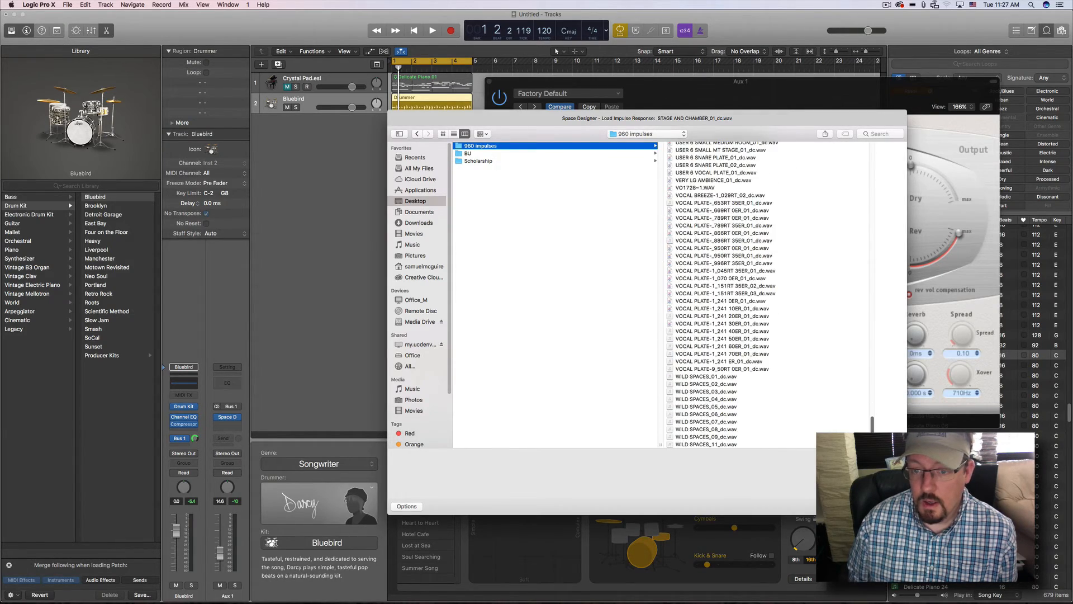
pyautogui.scroll(-3)
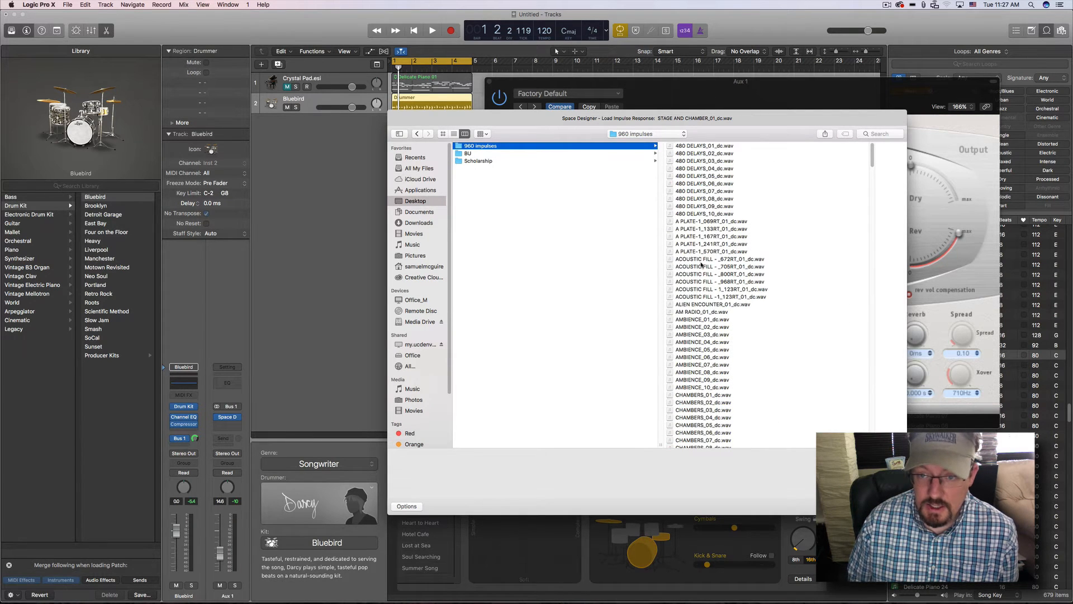
pyautogui.moveTo(753, 118)
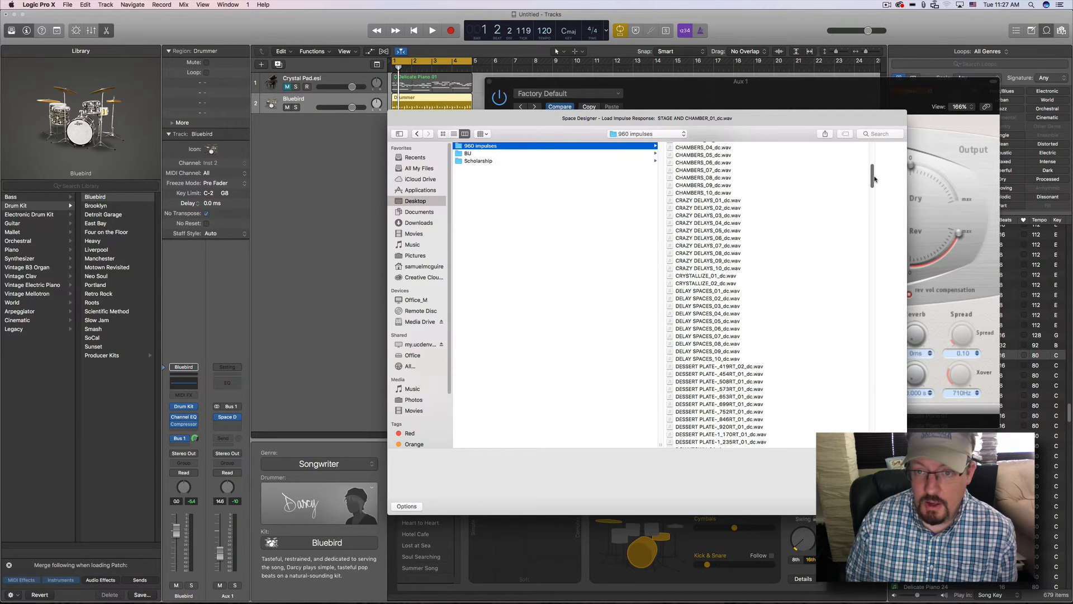
pyautogui.scroll(-3)
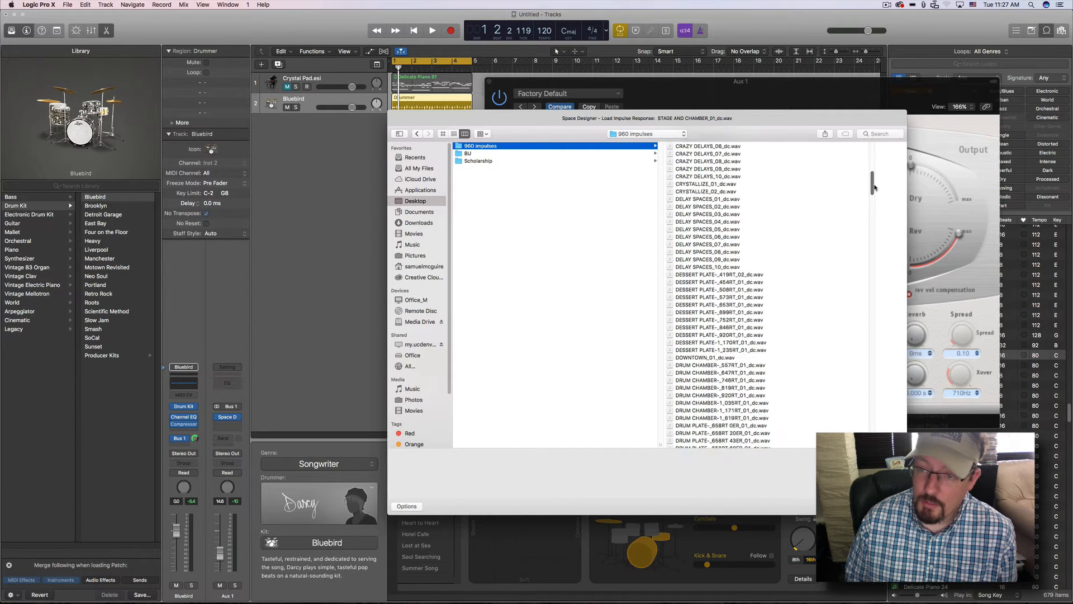
pyautogui.scroll(-3)
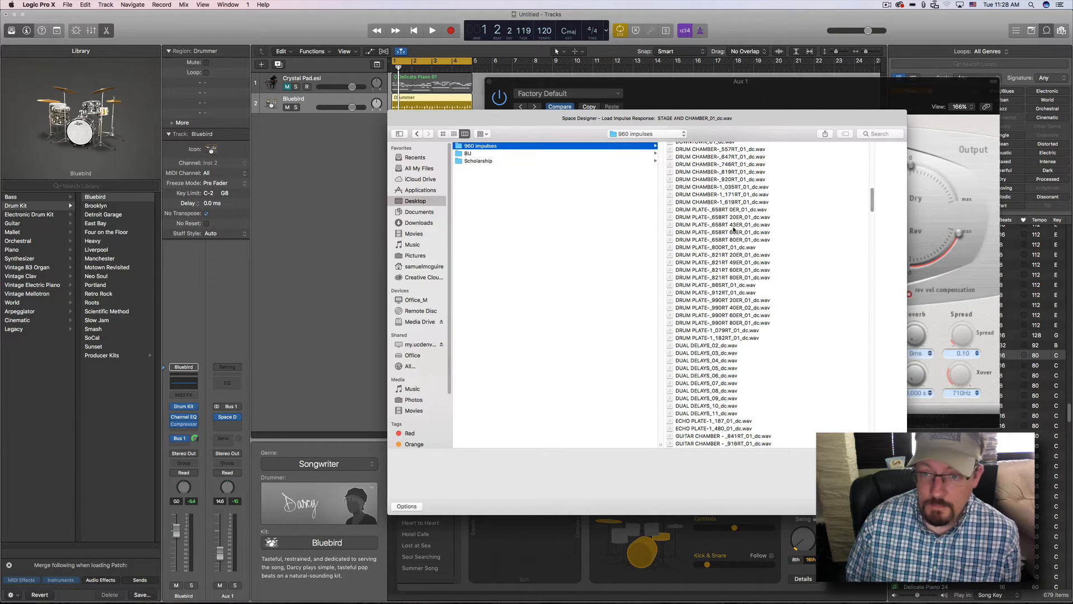
pyautogui.click(701, 209)
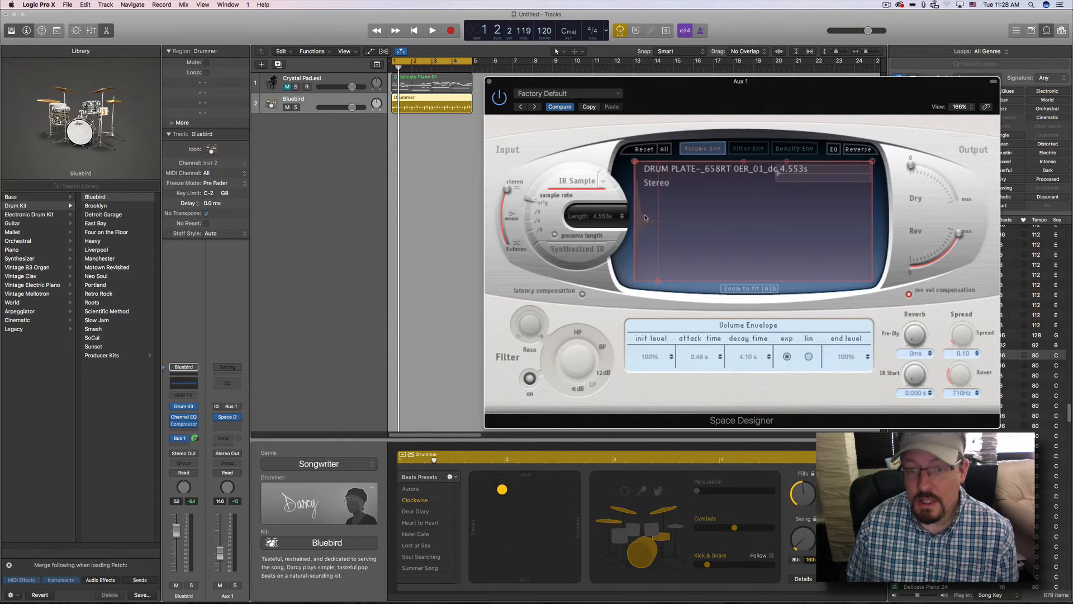
pyautogui.moveTo(651, 243)
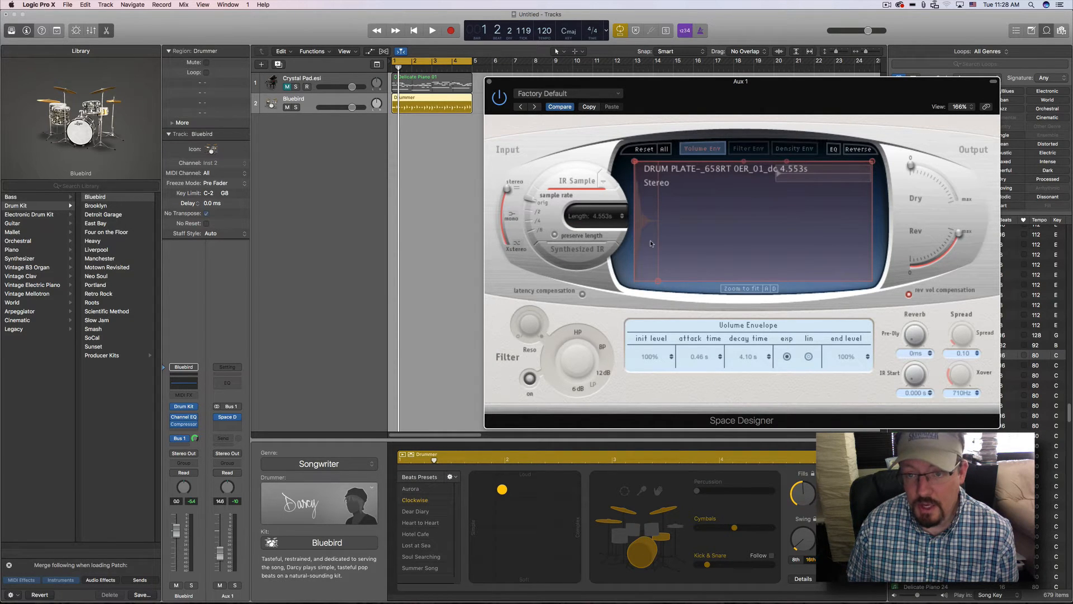
# Play the project to audition the drum plate reverb
pyautogui.click(432, 30)
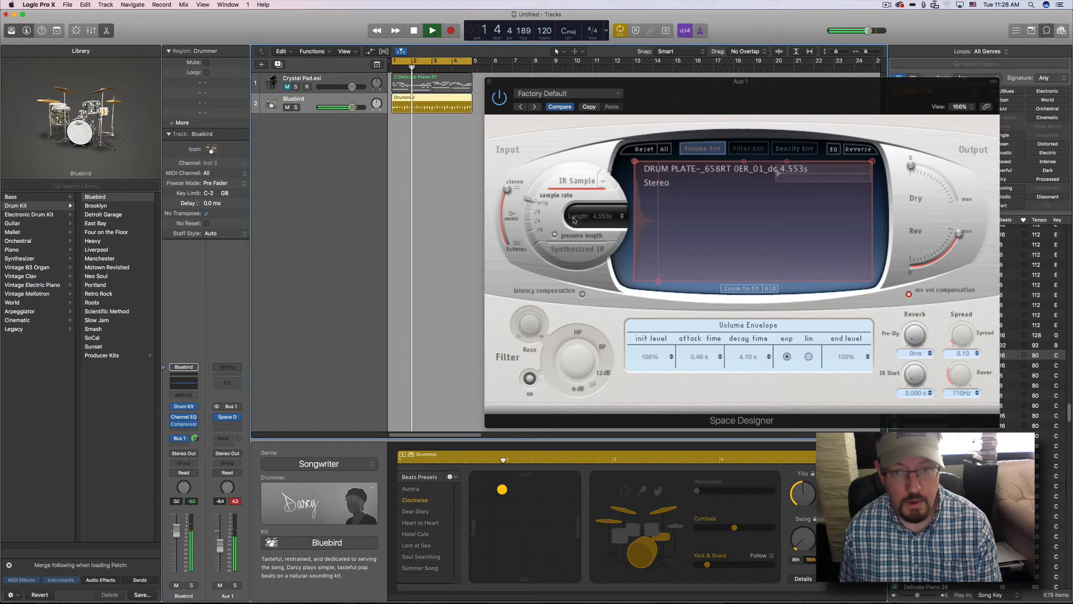
pyautogui.click(579, 180)
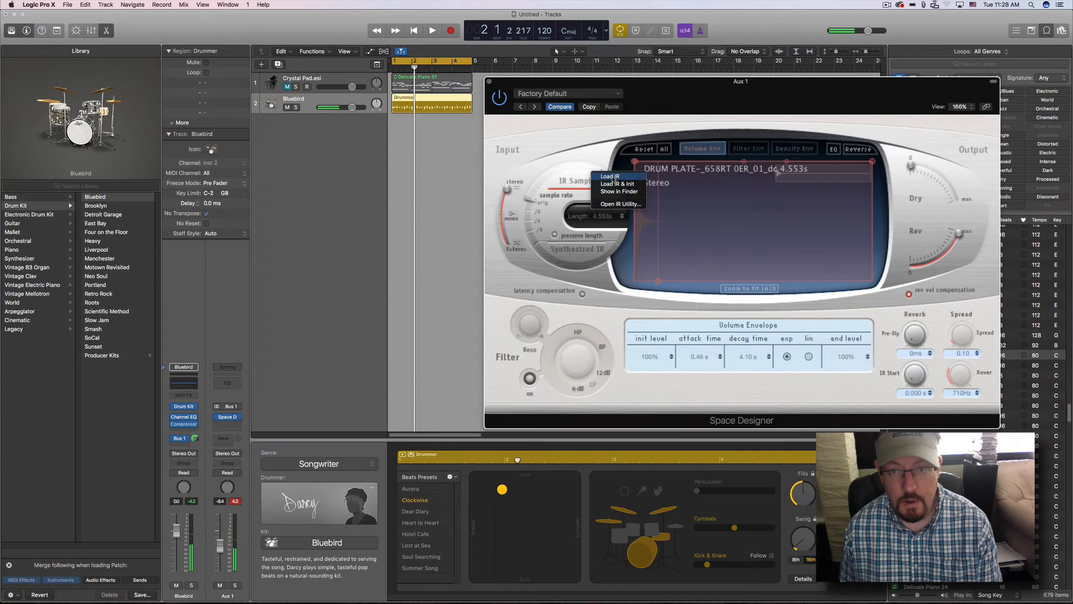
# Load the LARGE WOOD ROOM-_404RT_01_dc.wav impulse into Space Designer
pyautogui.click(607, 177)
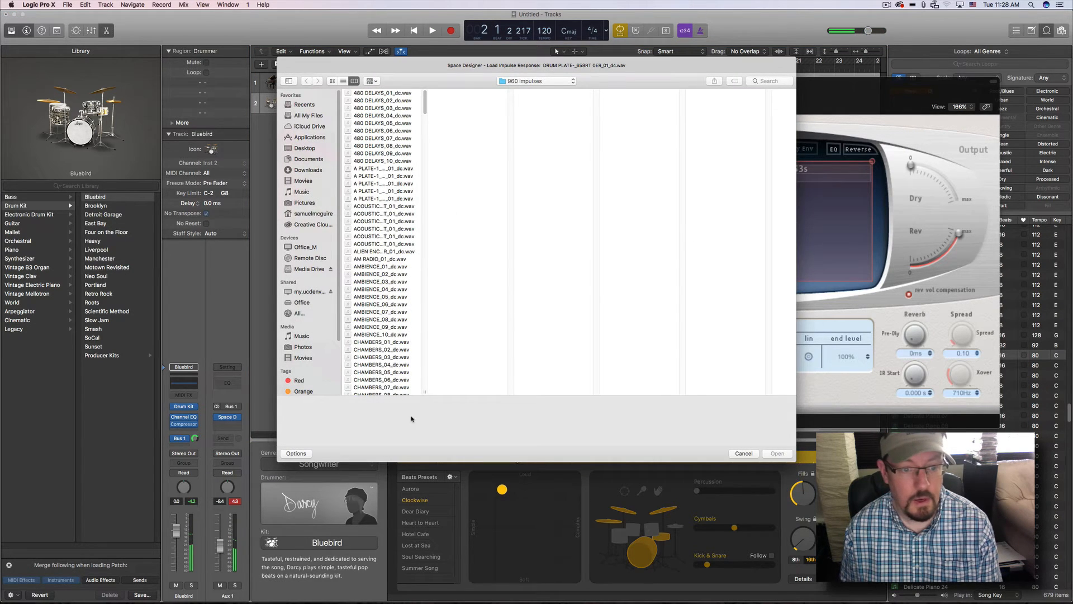
pyautogui.scroll(-3)
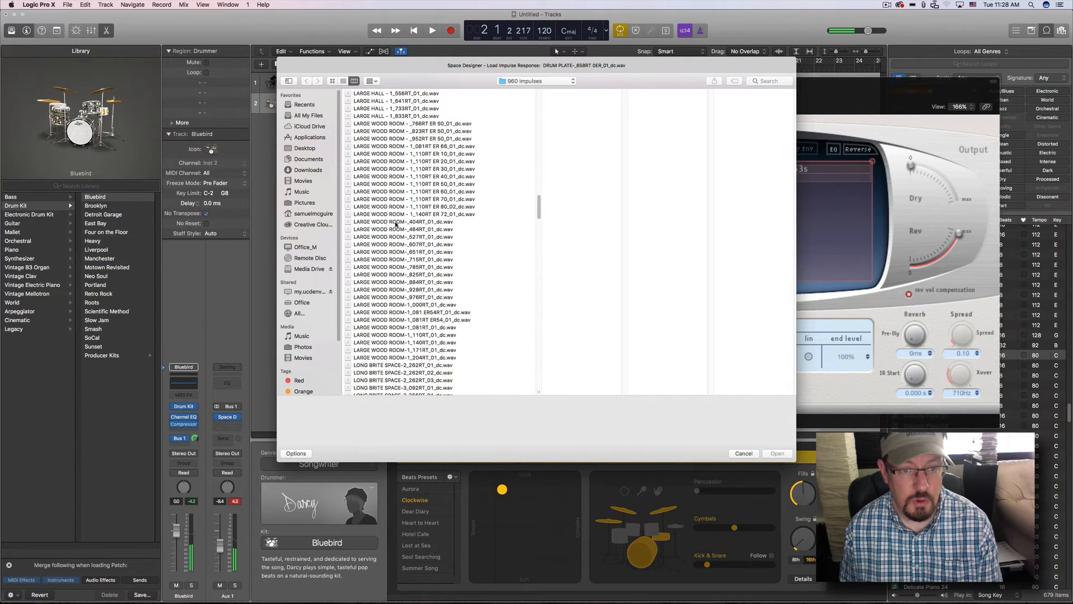
pyautogui.click(404, 222)
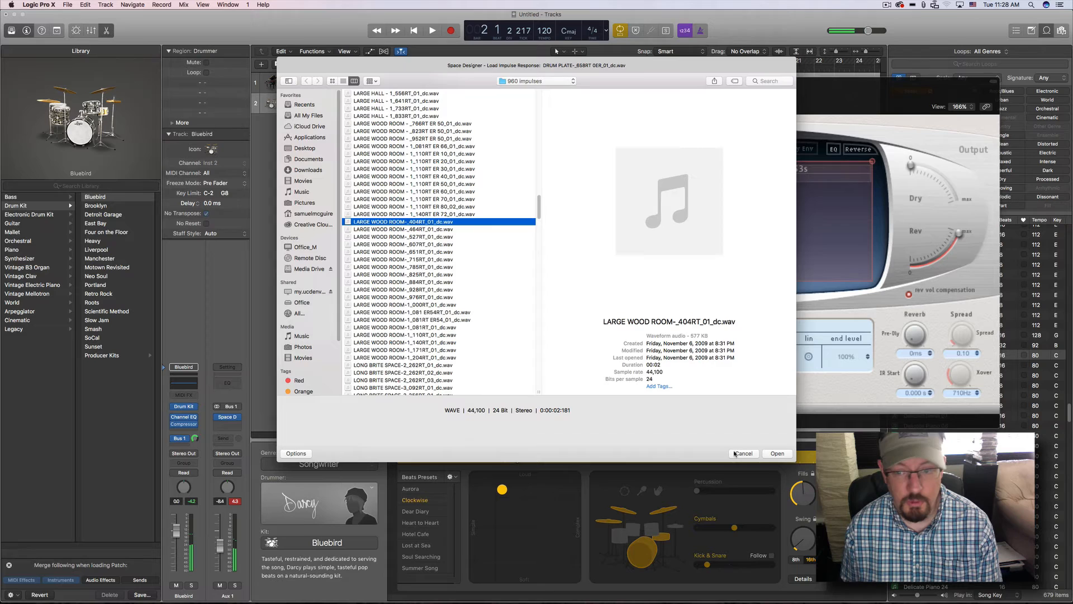
pyautogui.click(777, 453)
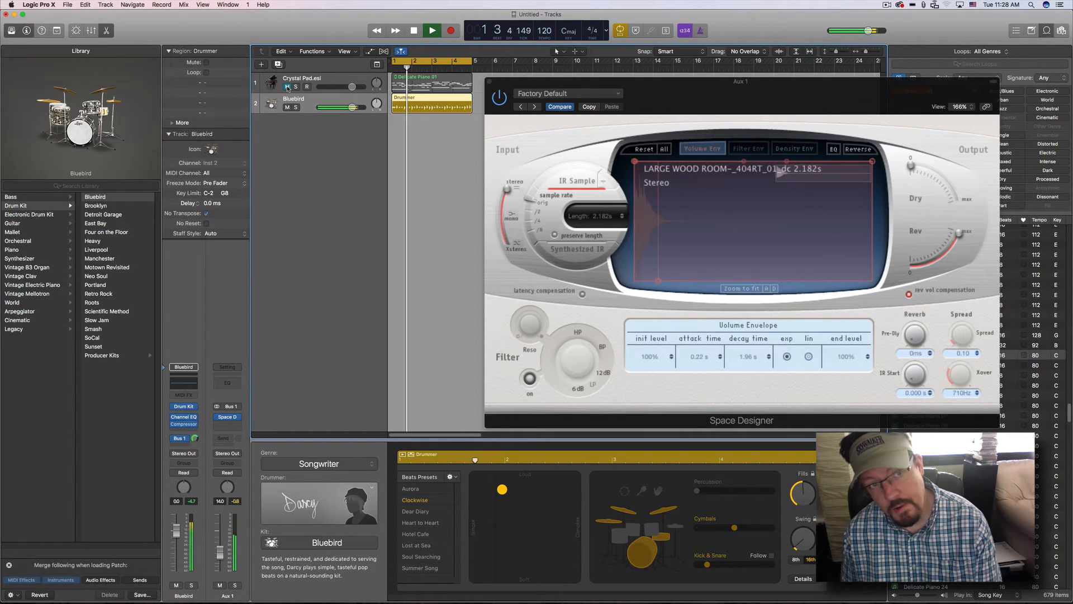
# Restart playback to audition the large wood room reverb
pyautogui.click(413, 30)
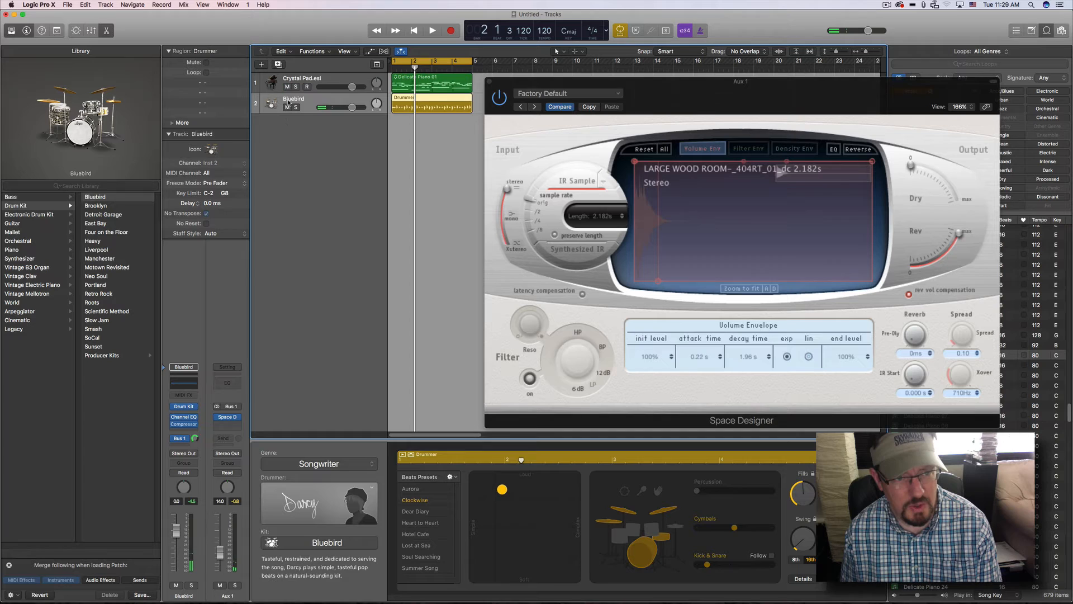
pyautogui.click(431, 30)
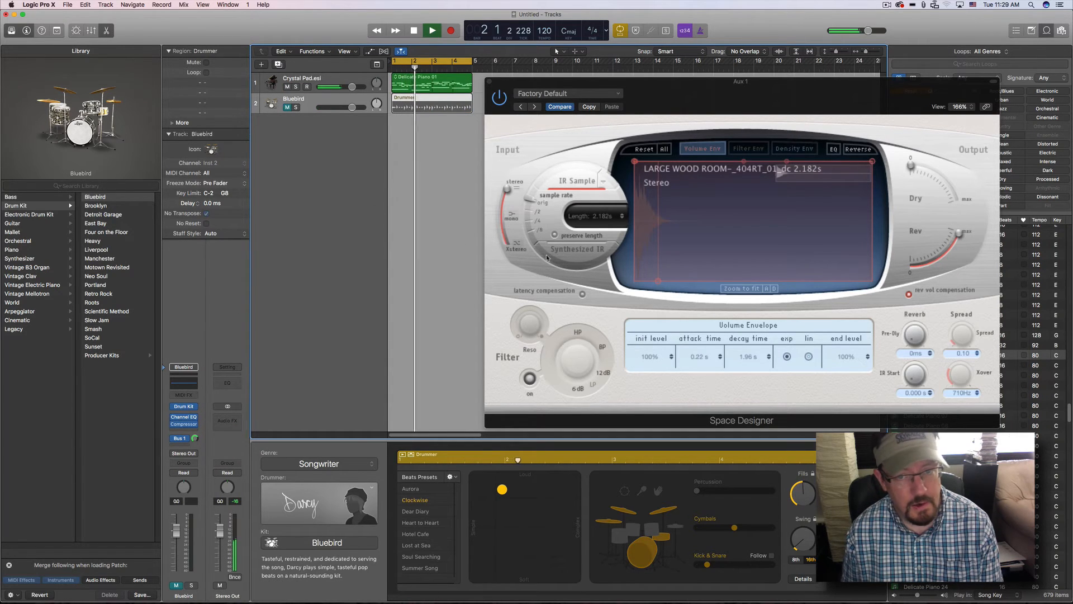
pyautogui.click(581, 180)
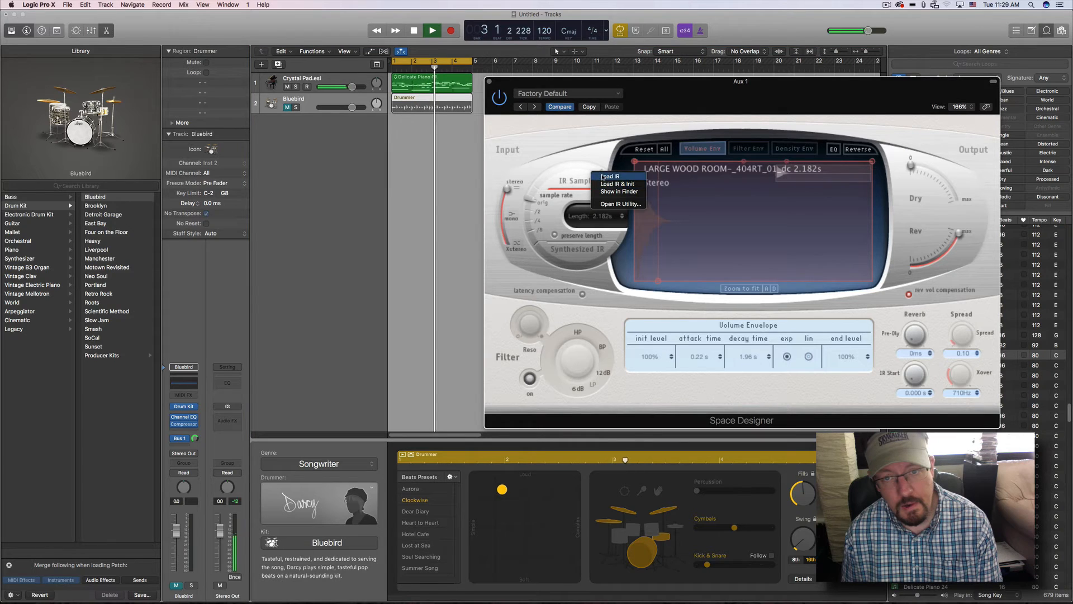
# Load STAGE AND HALL_01_dc.wav into Space Designer, audition it and stop playback
pyautogui.click(609, 177)
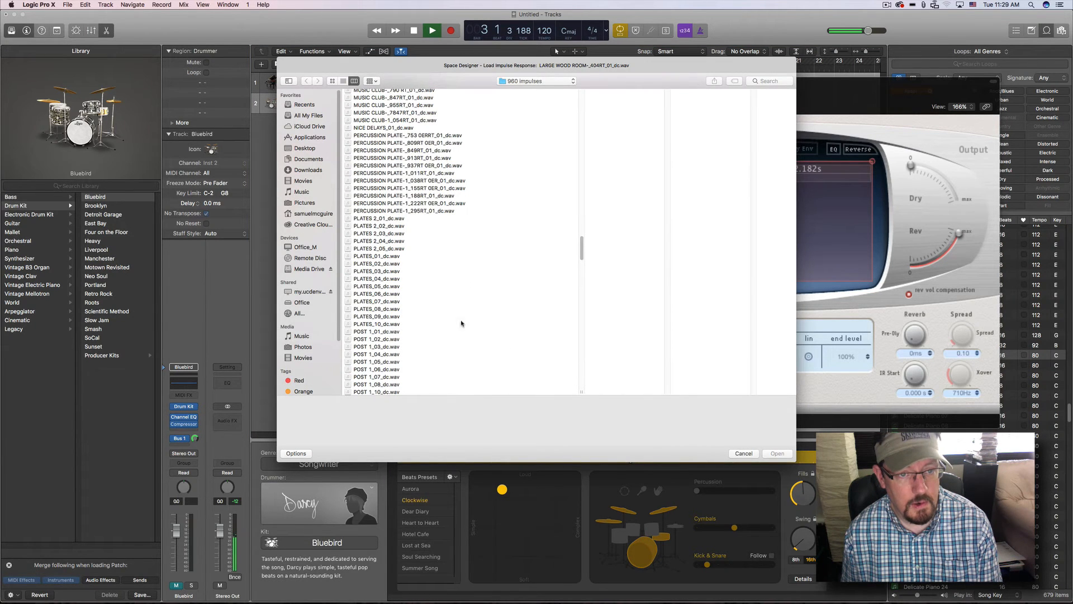
pyautogui.scroll(-3)
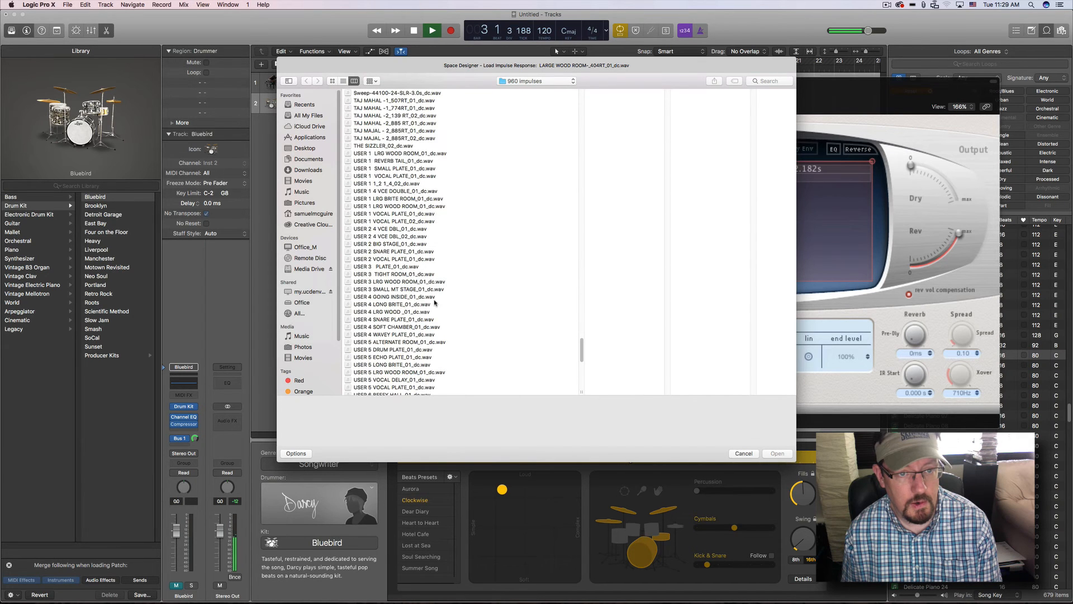
pyautogui.scroll(-3)
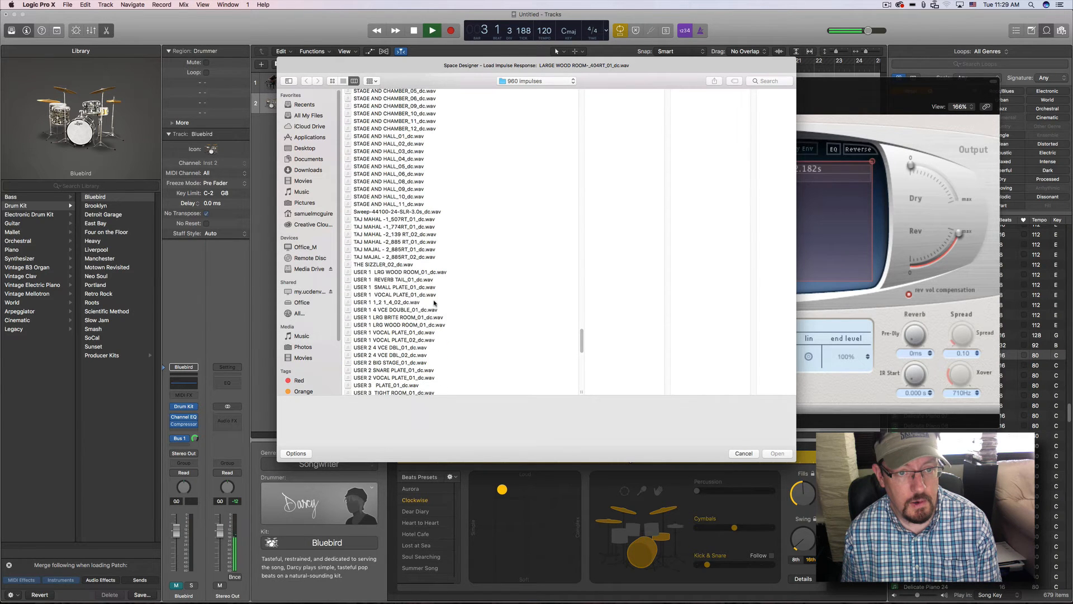
pyautogui.click(389, 135)
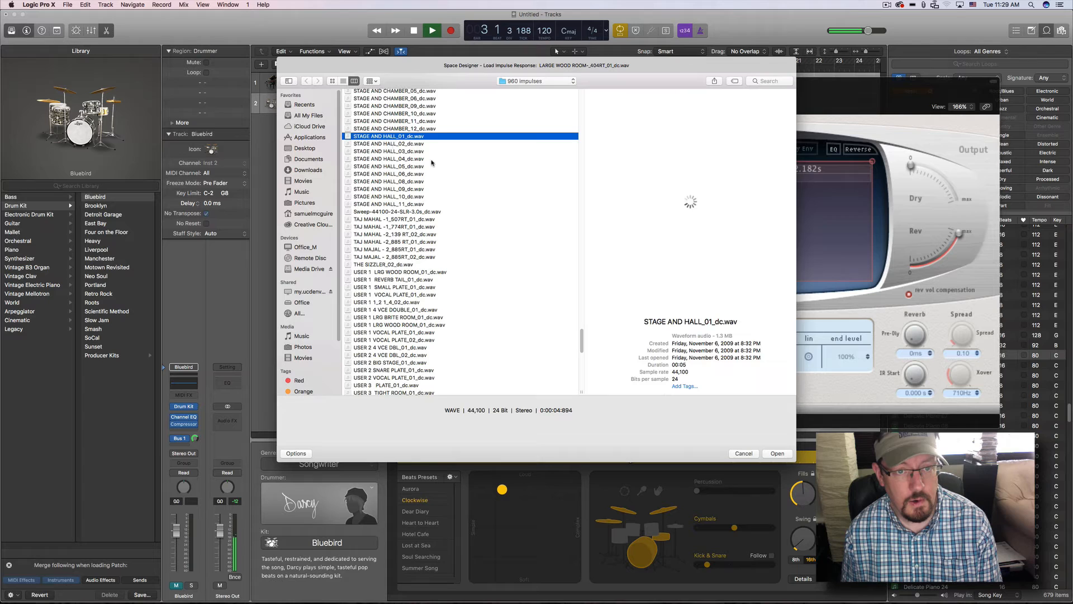
pyautogui.click(776, 454)
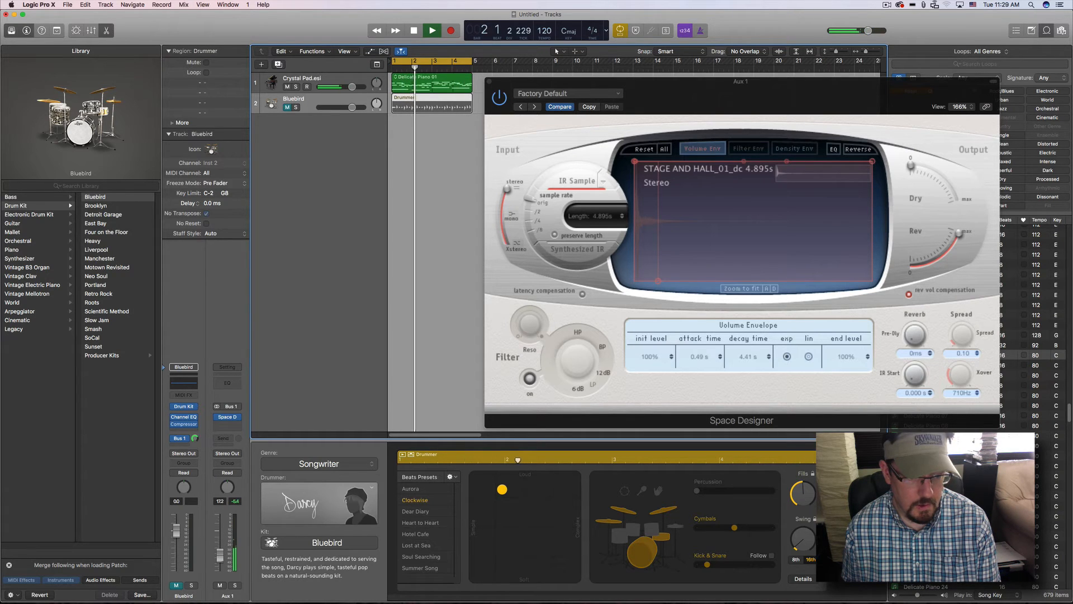
pyautogui.click(432, 30)
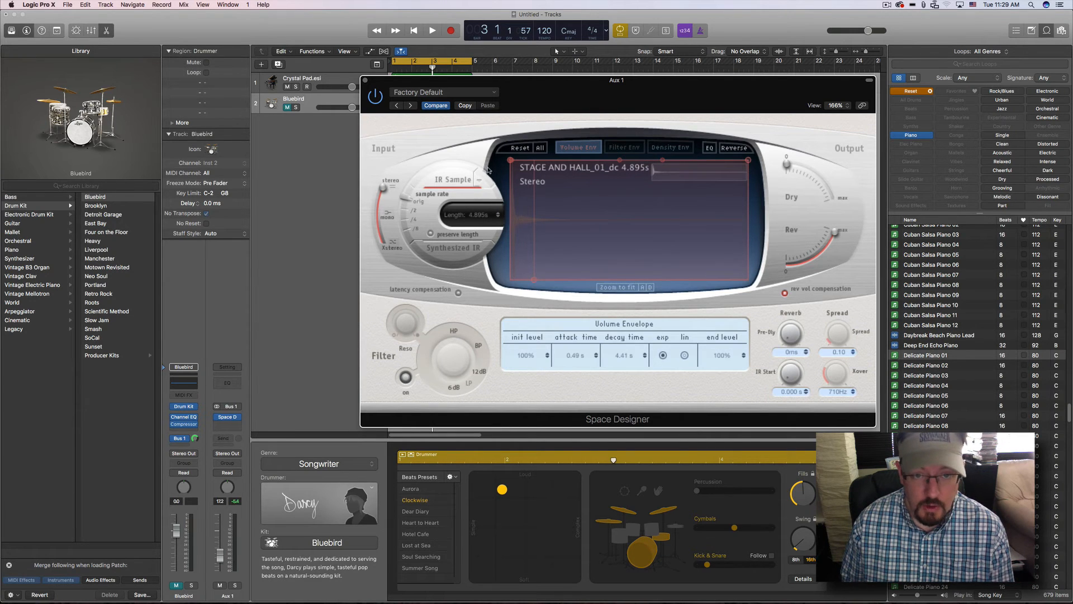
pyautogui.click(451, 179)
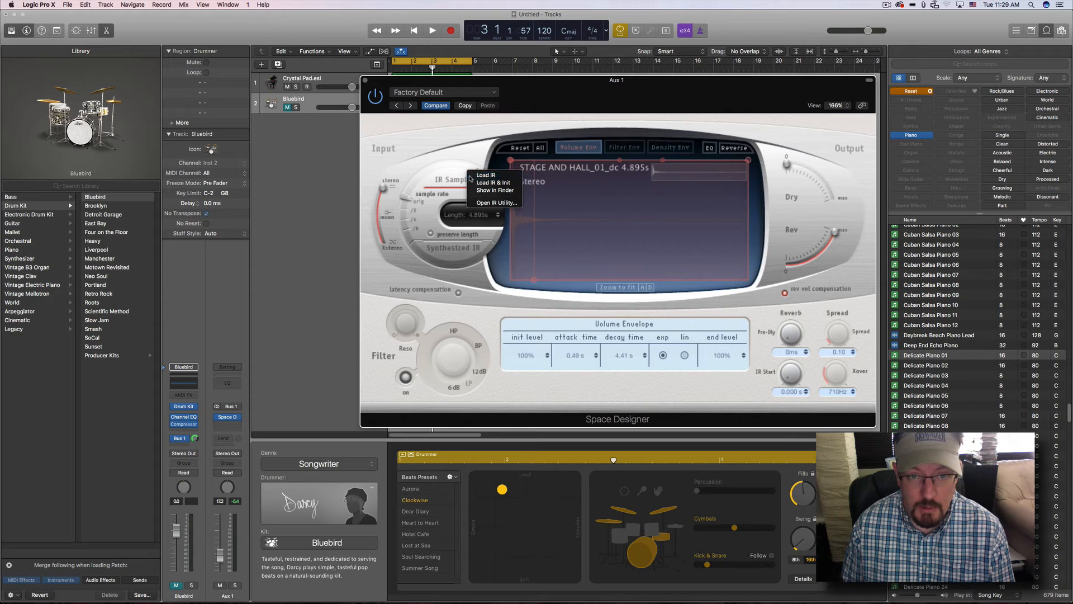
pyautogui.moveTo(493, 183)
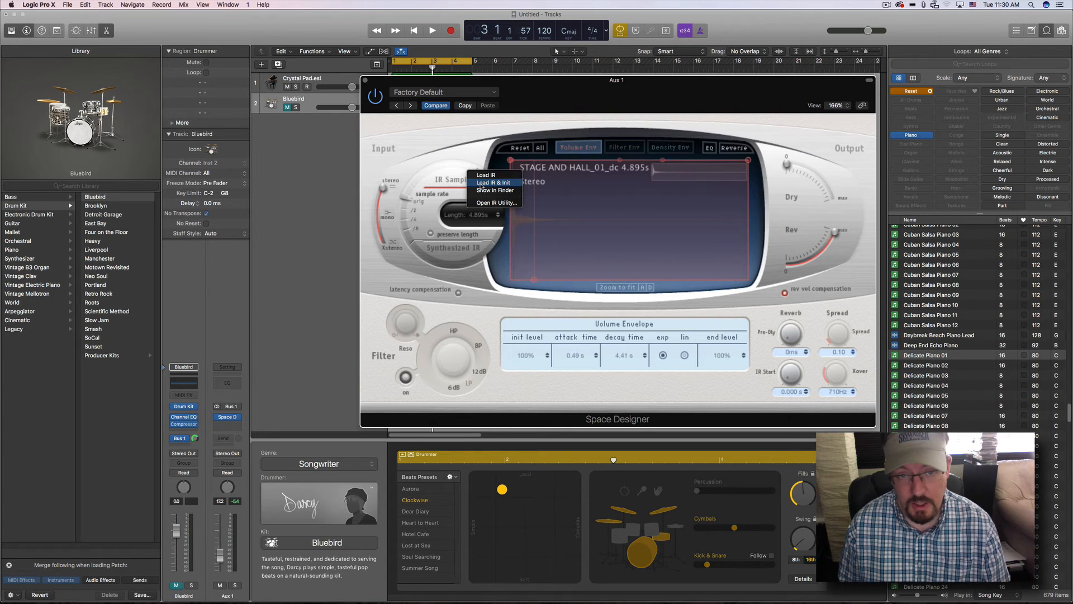
pyautogui.moveTo(494, 190)
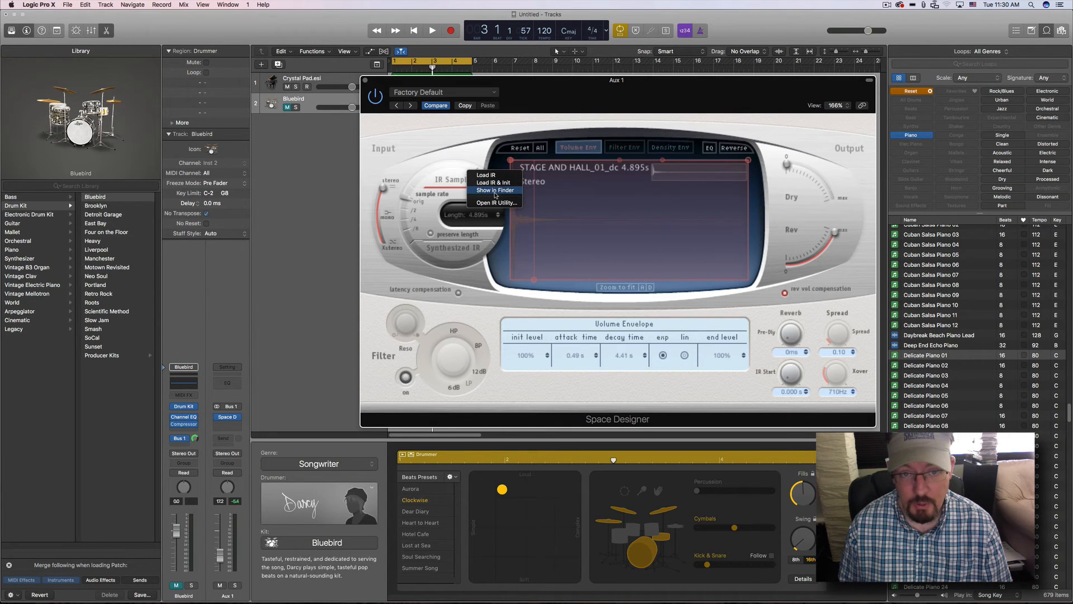
pyautogui.moveTo(490, 182)
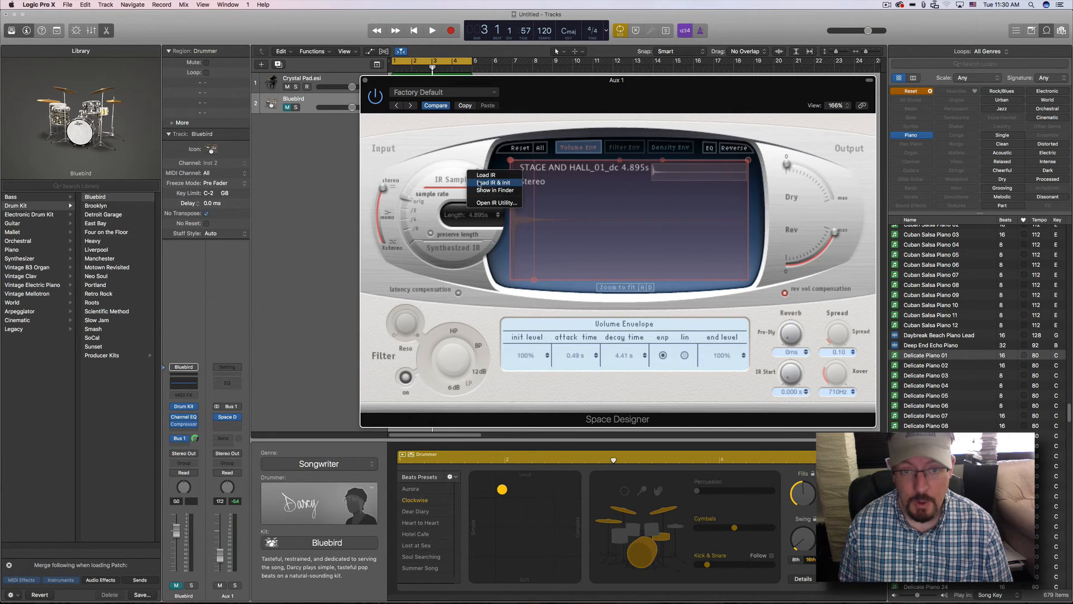
pyautogui.moveTo(494, 183)
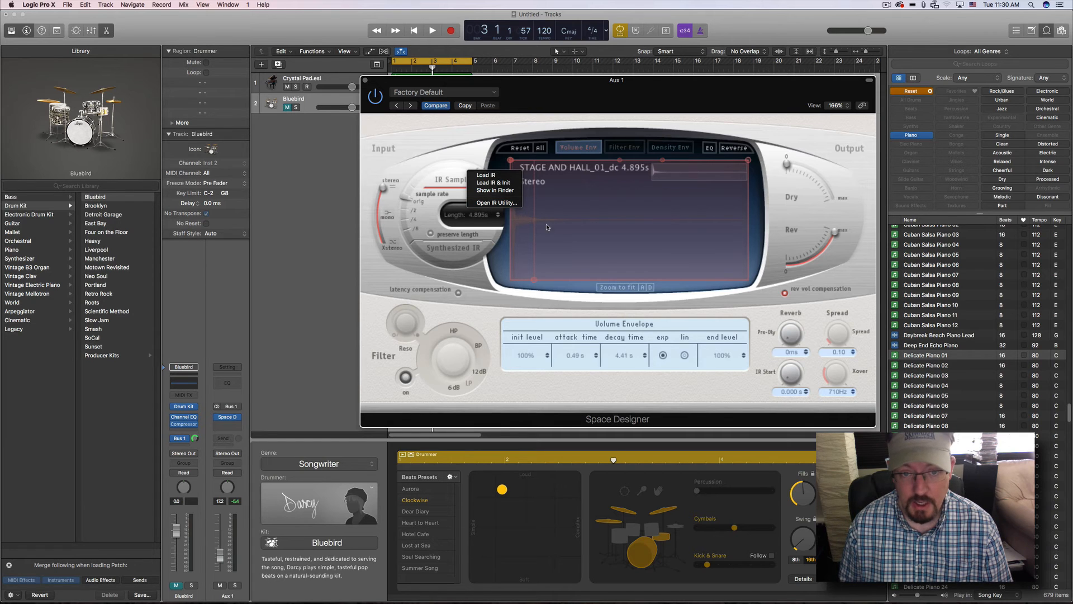
pyautogui.moveTo(494, 202)
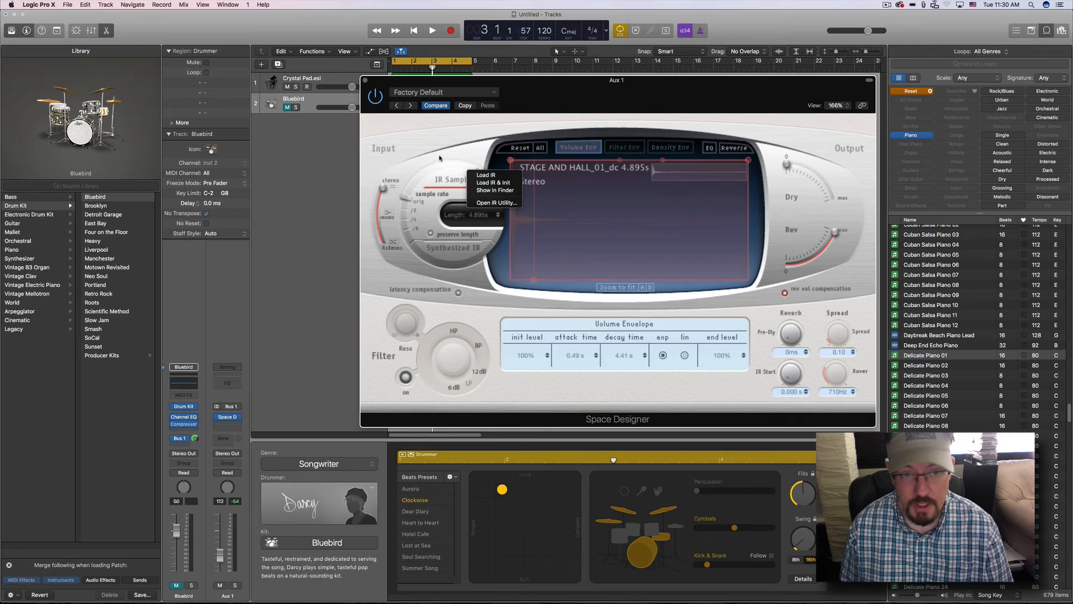
pyautogui.click(451, 179)
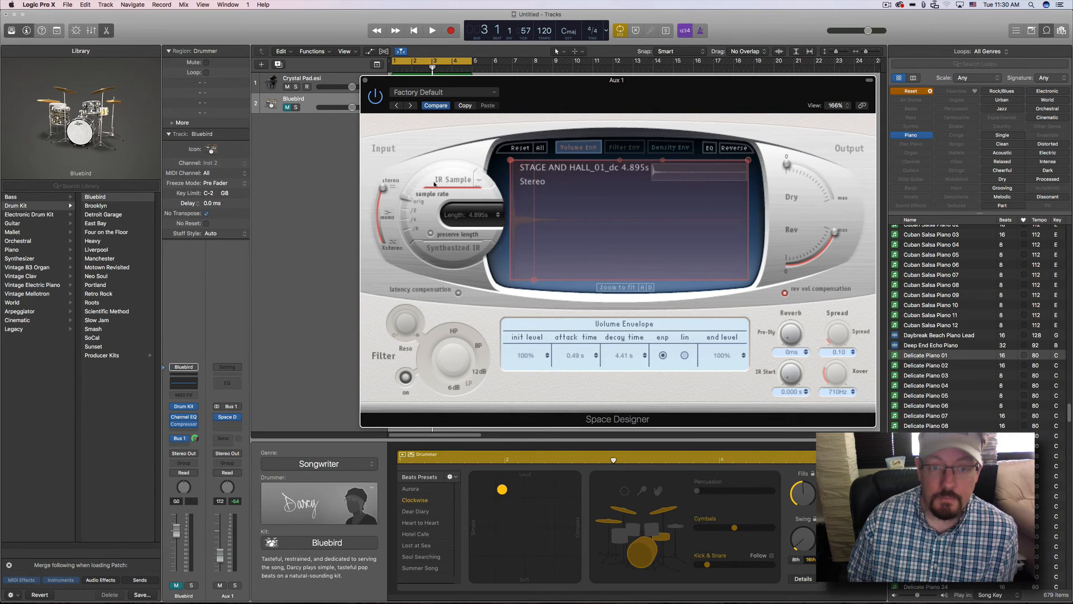
pyautogui.moveTo(676, 101)
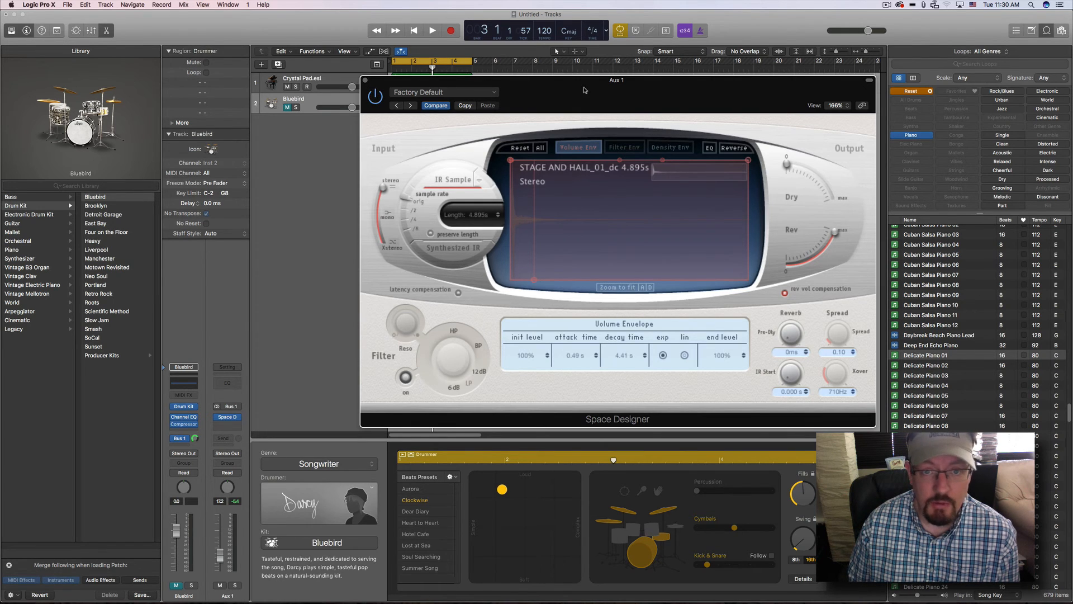
pyautogui.moveTo(614, 87)
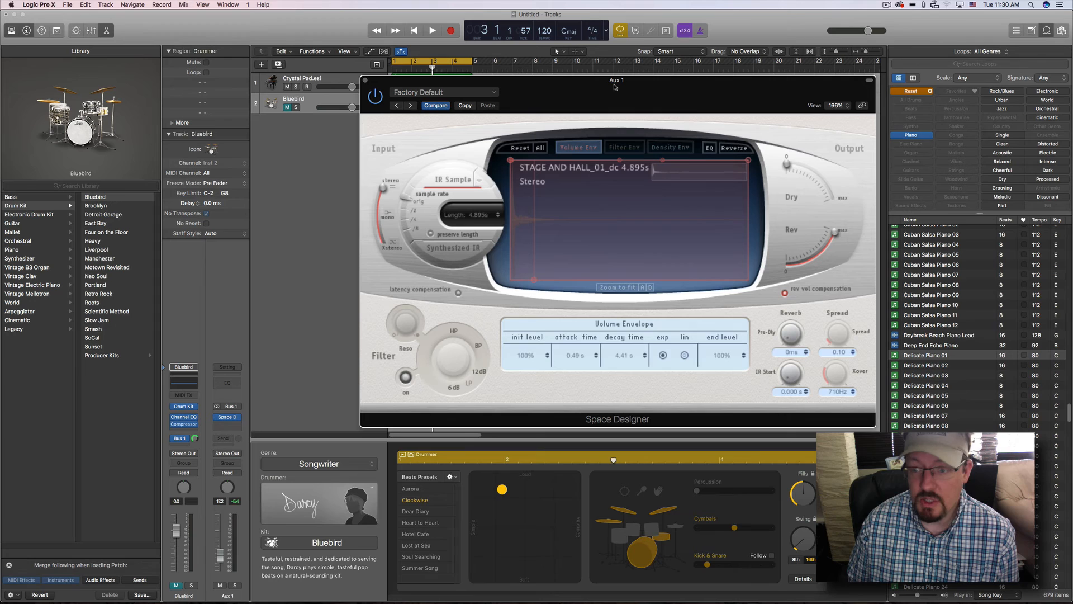
# In Finder, compress the Desktop's 960 impulses folder into 960 impulses.zip
pyautogui.press('cmd+tab')
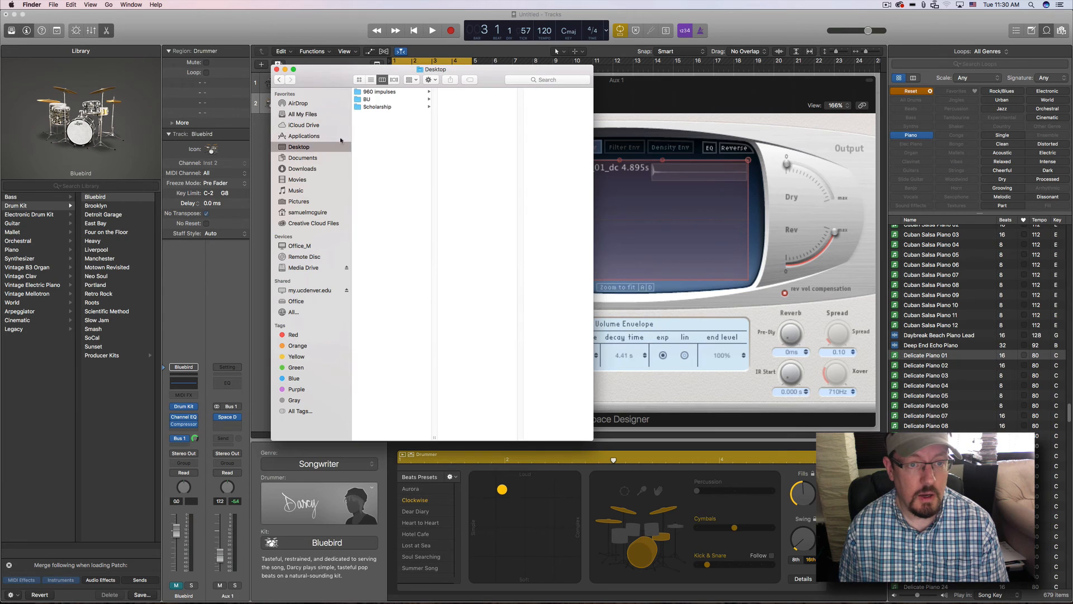
pyautogui.click(380, 91)
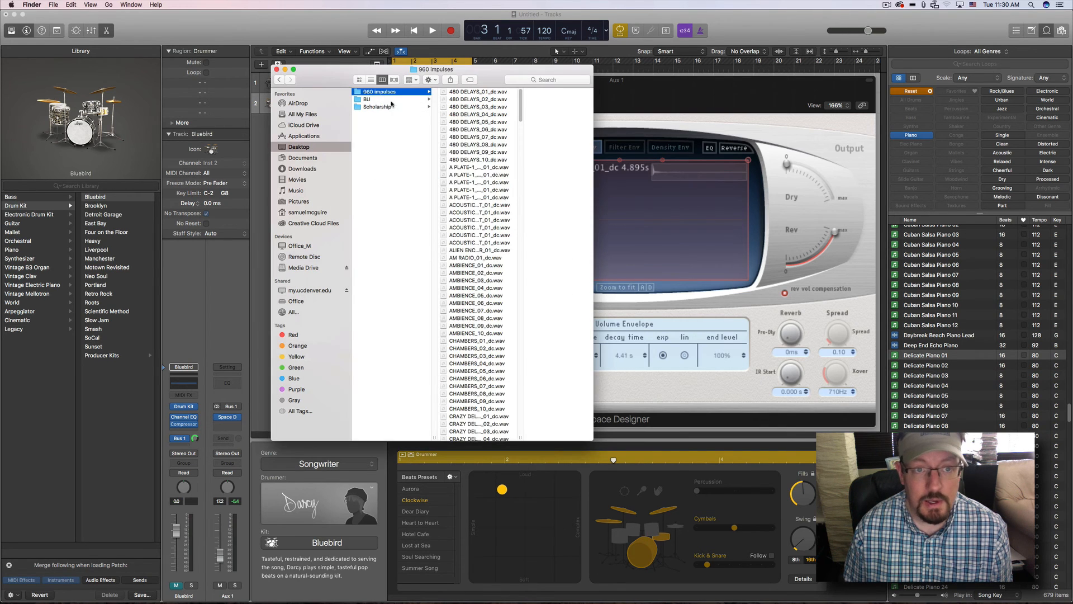
pyautogui.rightClick(378, 92)
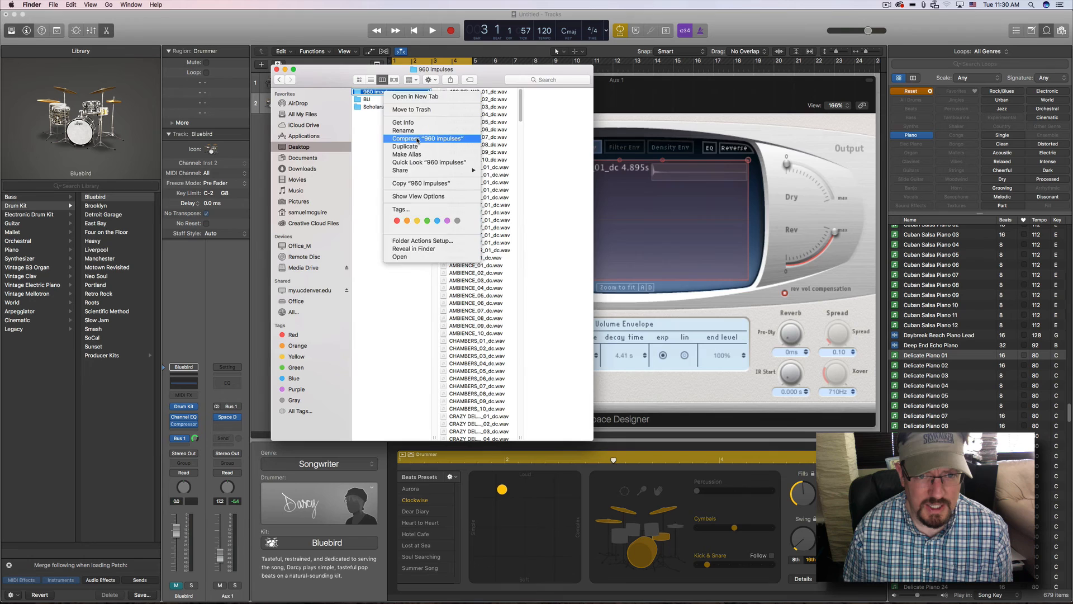
pyautogui.click(427, 138)
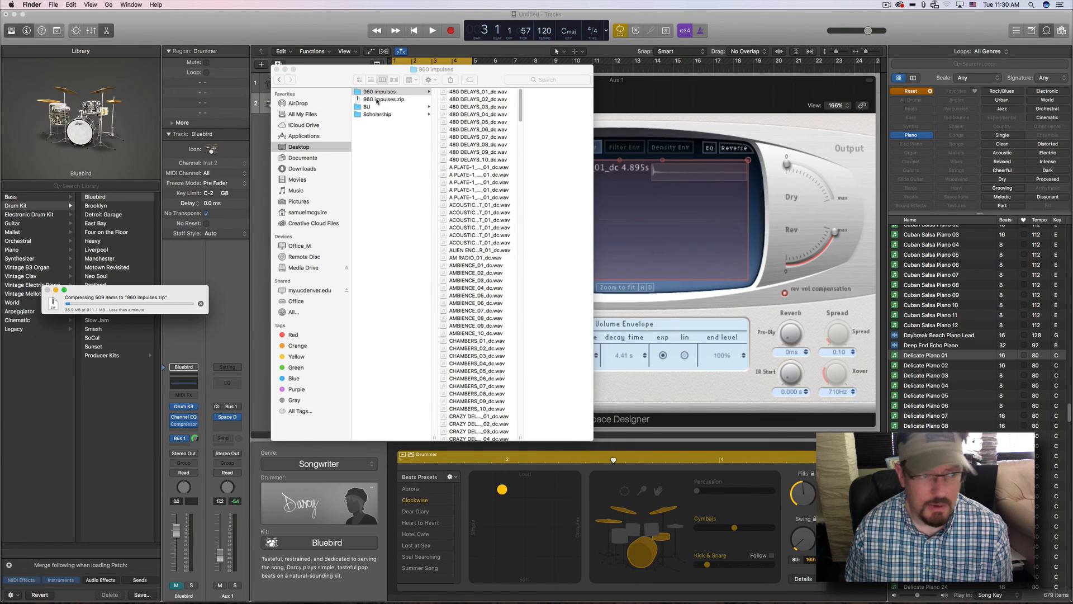